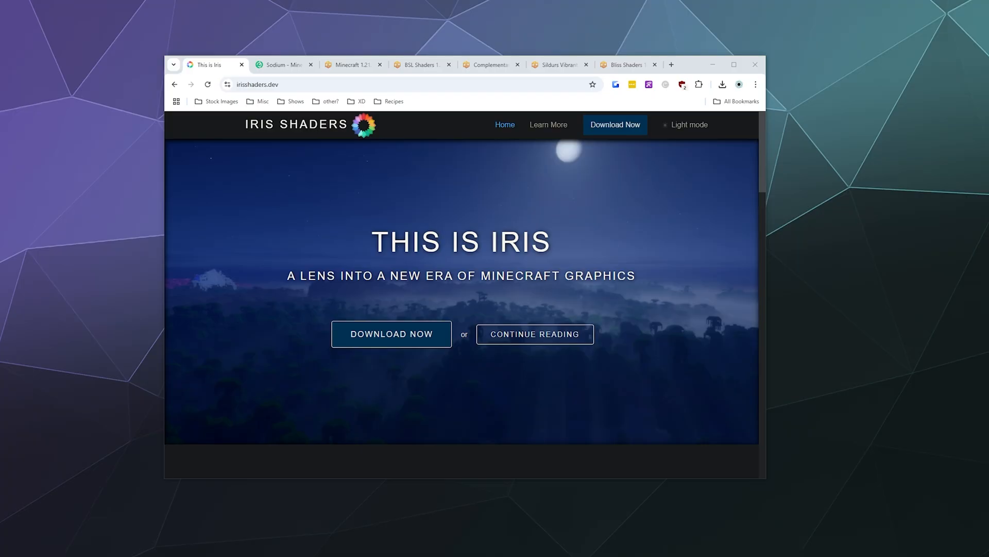
Flip between the Sodium versions page and the Iris Shaders home page.
{"action": "left_click", "coordinate": [283, 64]}
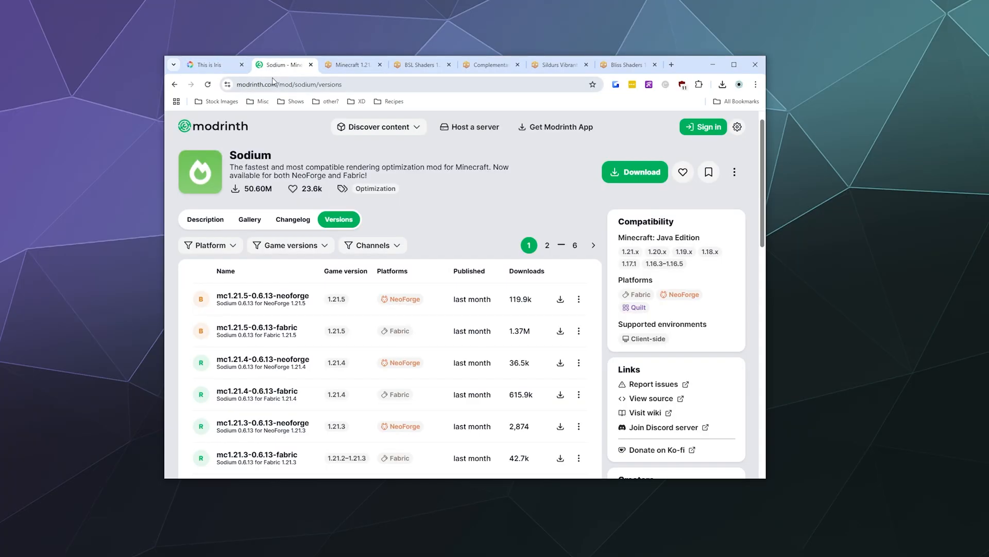
{"action": "left_click", "coordinate": [208, 64]}
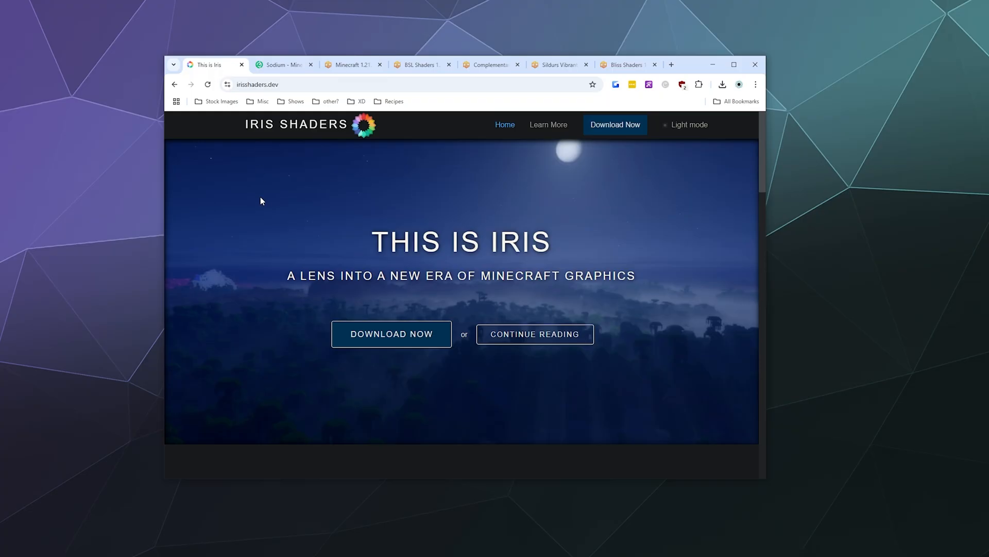
{"action": "mouse_move", "coordinate": [264, 53]}
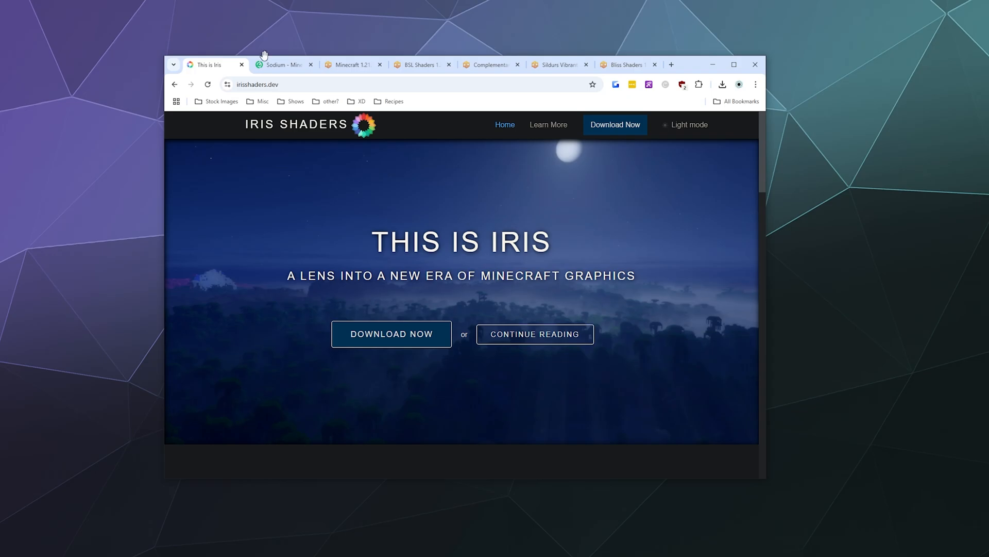
{"action": "left_click", "coordinate": [281, 64]}
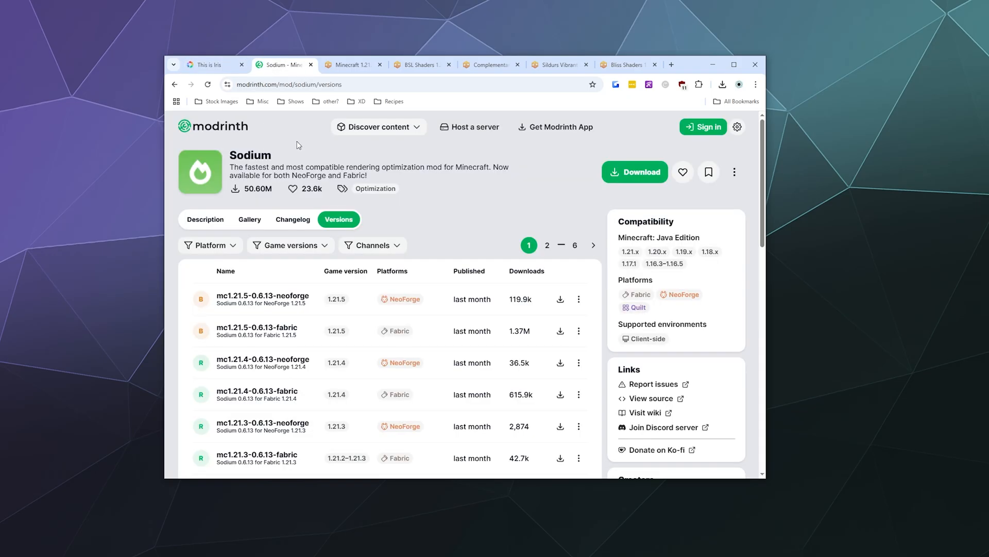
{"action": "left_click", "coordinate": [208, 64]}
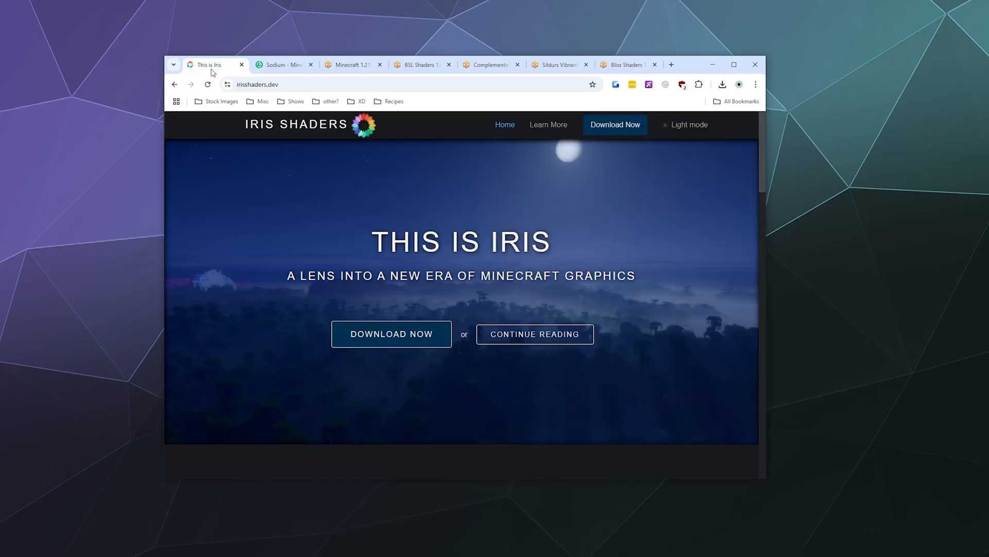
{"action": "mouse_move", "coordinate": [268, 218]}
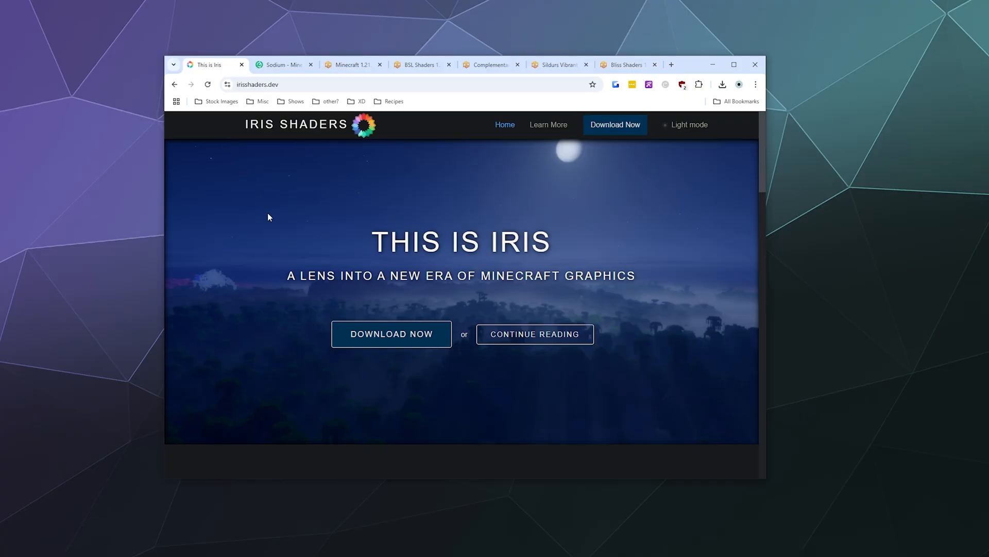
{"action": "mouse_move", "coordinate": [401, 327]}
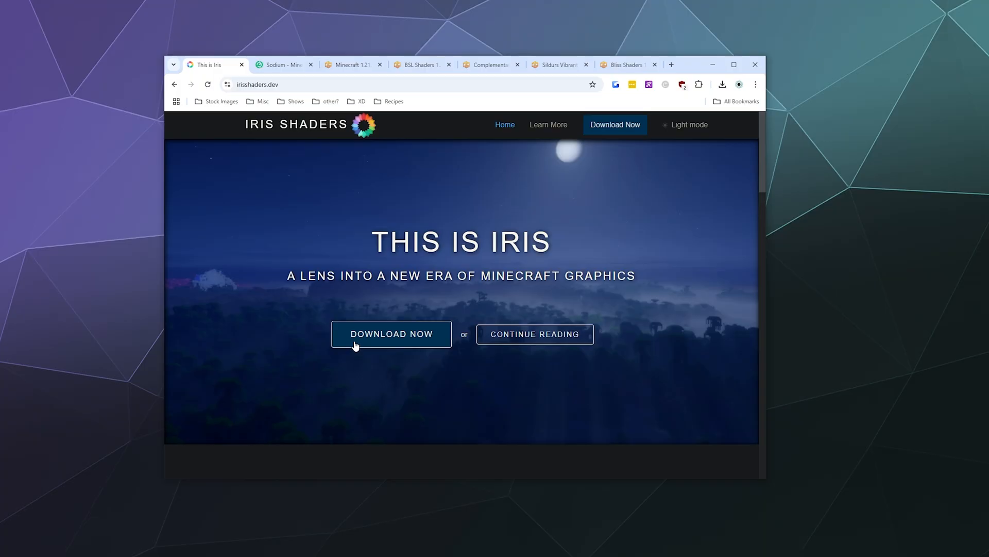
Download Iris-Installer-3.2.1.jar into the Minecraft Modding May folder and confirm it finished.
{"action": "left_click", "coordinate": [391, 334]}
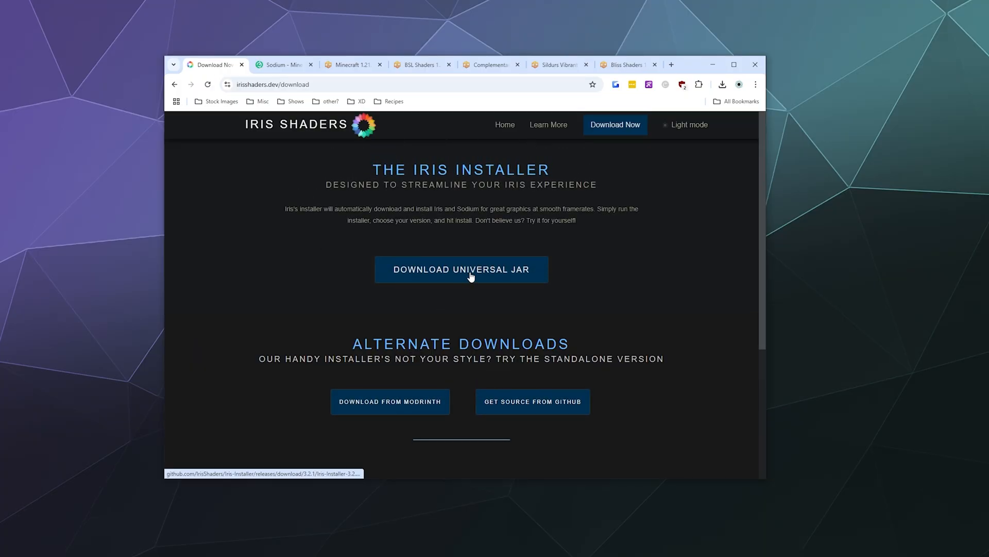
{"action": "left_click", "coordinate": [461, 269]}
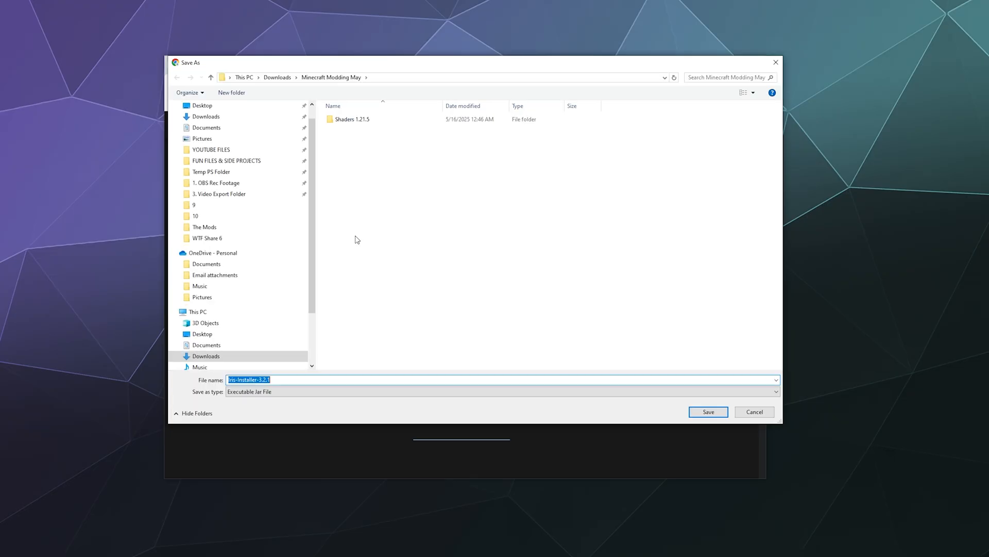
{"action": "left_click", "coordinate": [707, 411]}
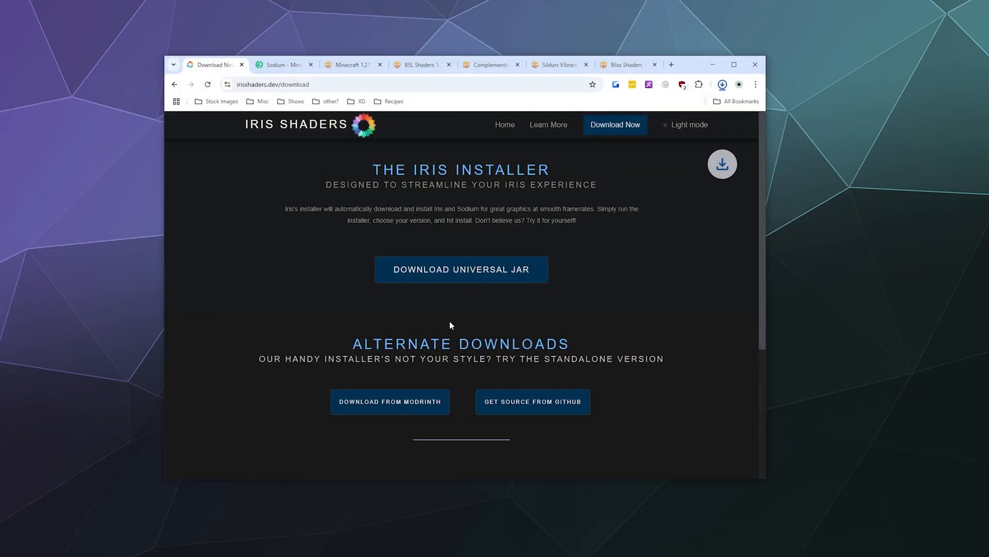
{"action": "left_click", "coordinate": [462, 269]}
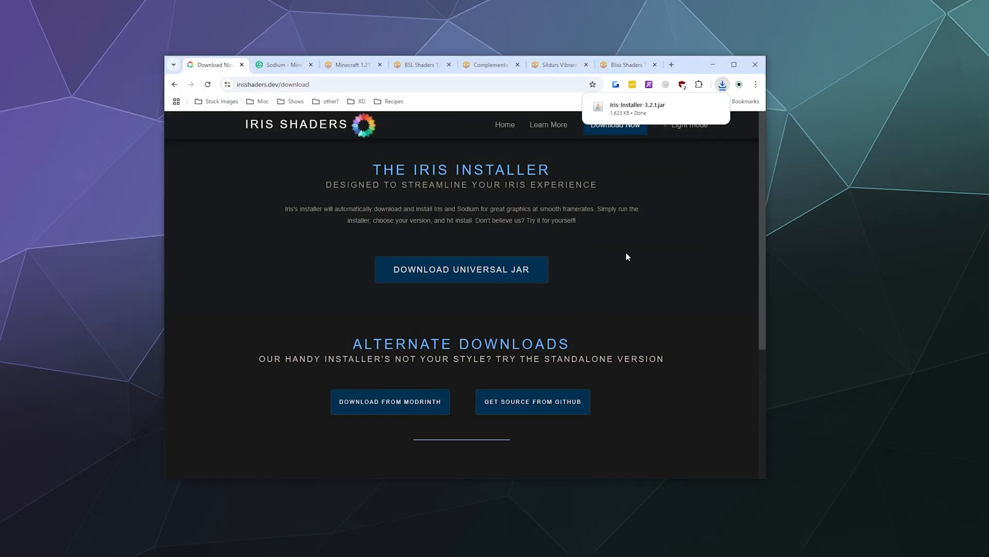
{"action": "mouse_move", "coordinate": [647, 141]}
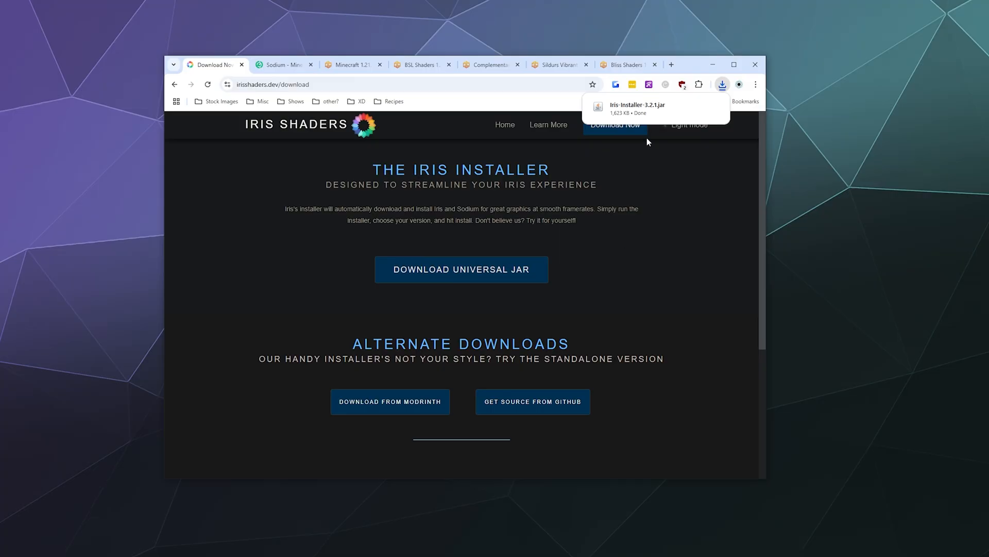
{"action": "mouse_move", "coordinate": [493, 308]}
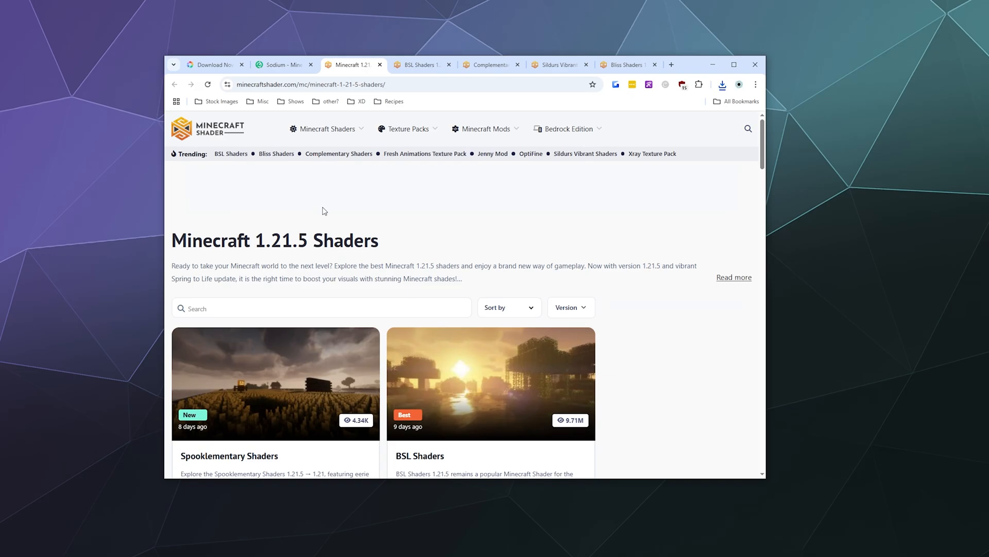
Scroll through the Minecraft 1.21.5 shaders list on MinecraftShader.com.
{"action": "scroll", "scroll_direction": "down", "scroll_amount": 3}
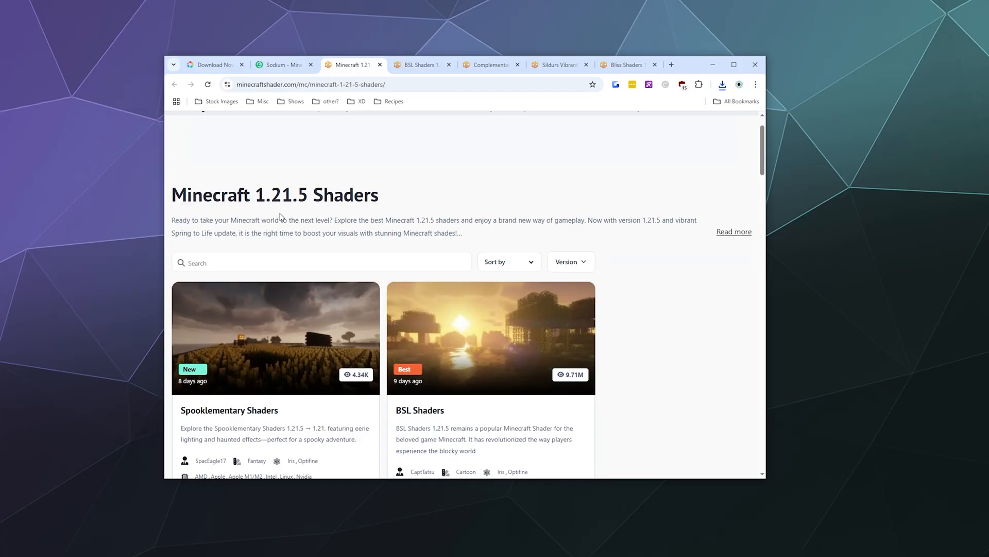
{"action": "scroll", "scroll_direction": "down", "scroll_amount": 3}
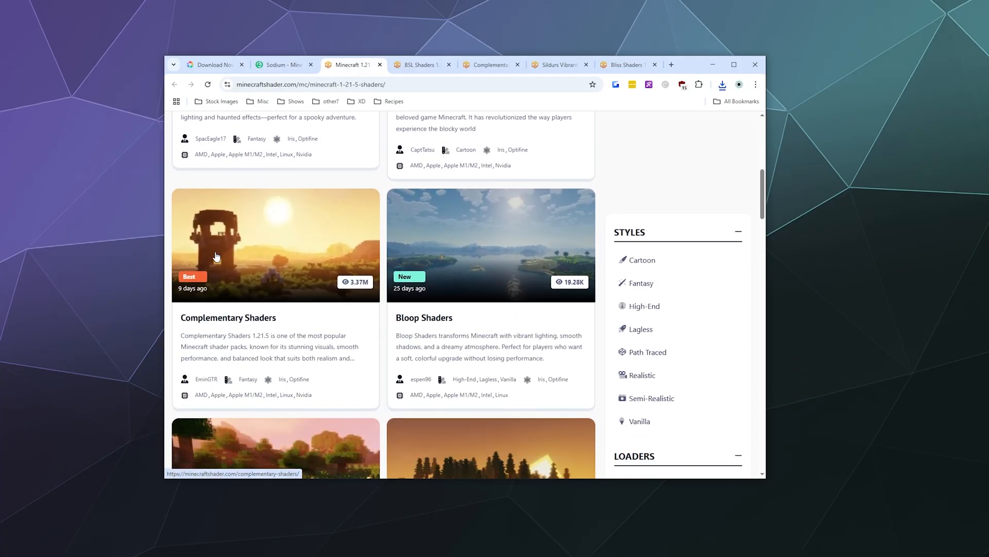
{"action": "scroll", "scroll_direction": "down", "scroll_amount": 3}
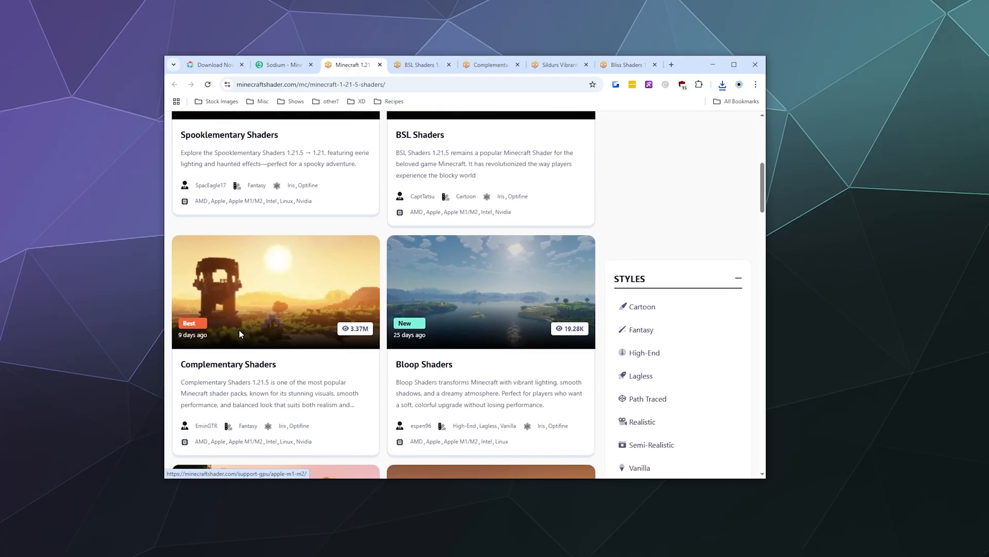
{"action": "scroll", "scroll_direction": "down", "scroll_amount": 3}
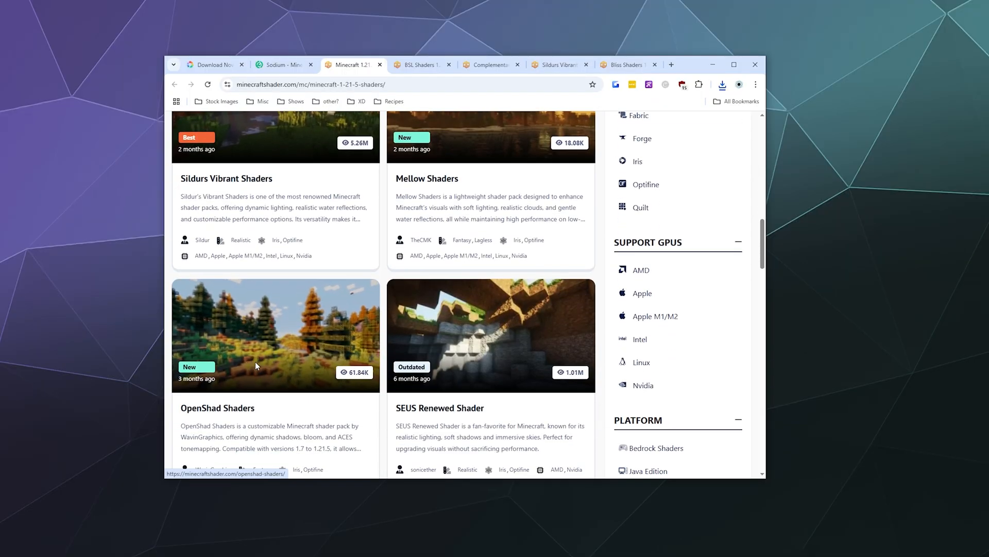
Review the BSL, Complementary, Sildurs Vibrant and Bliss shader pages, then return to the Iris download page.
{"action": "left_click", "coordinate": [419, 63]}
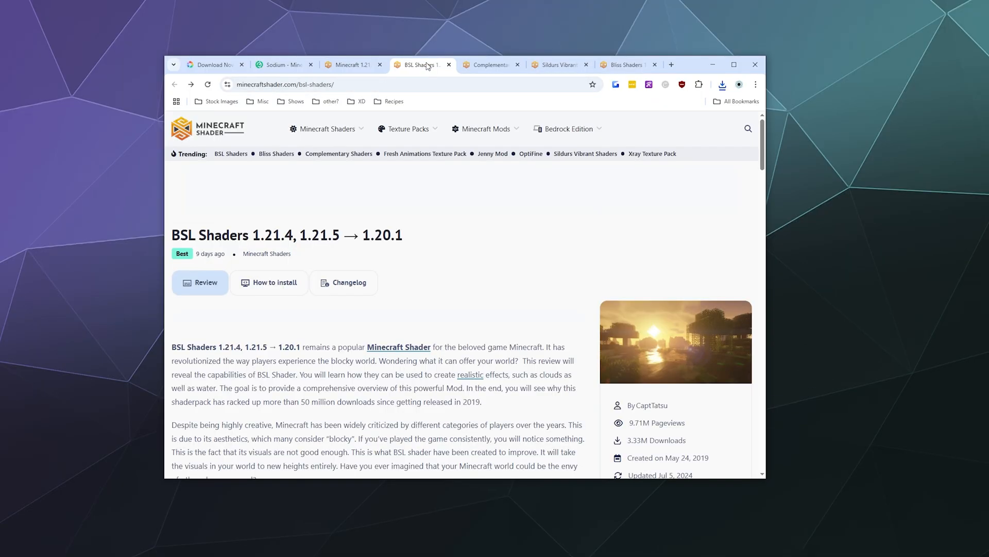
{"action": "left_click", "coordinate": [490, 64]}
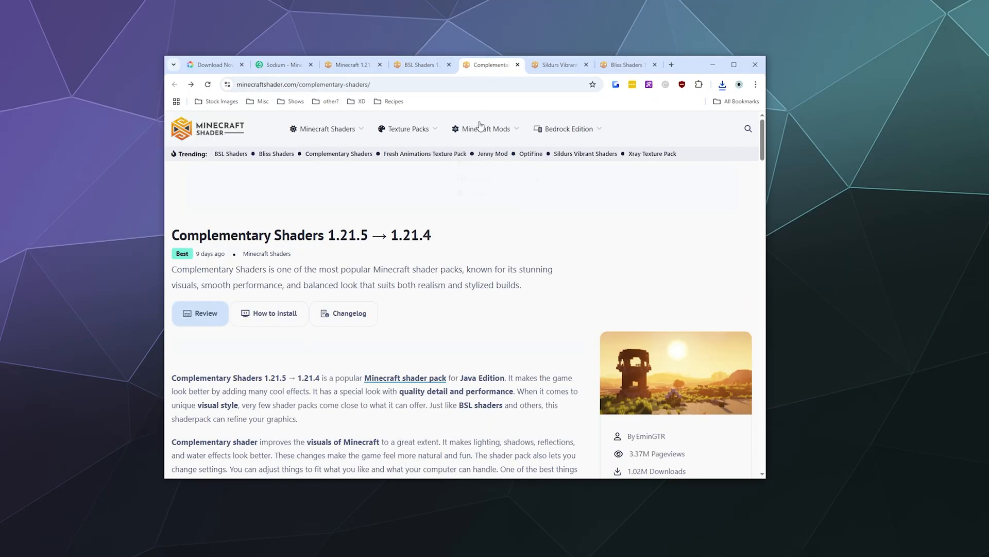
{"action": "left_click", "coordinate": [557, 63]}
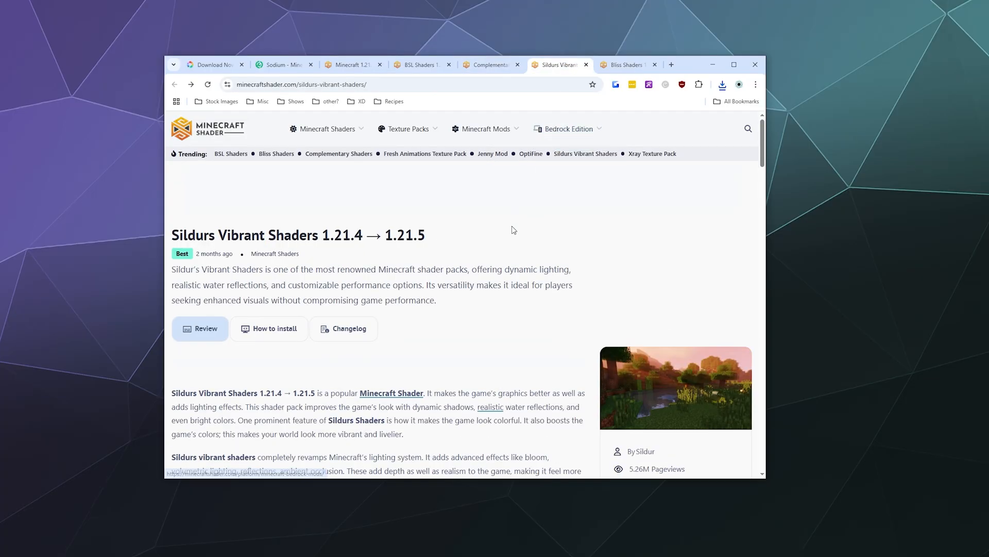
{"action": "left_click", "coordinate": [624, 64]}
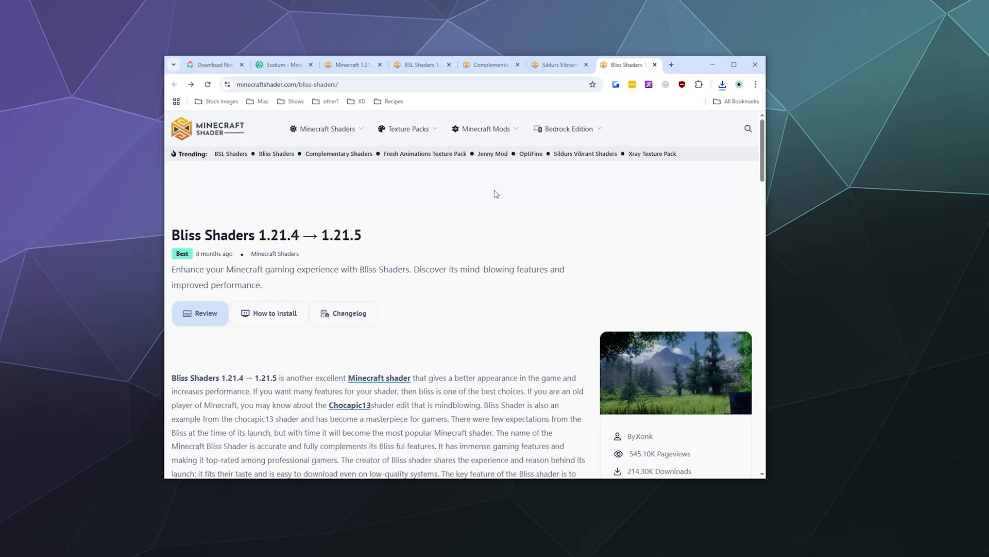
{"action": "mouse_move", "coordinate": [327, 129]}
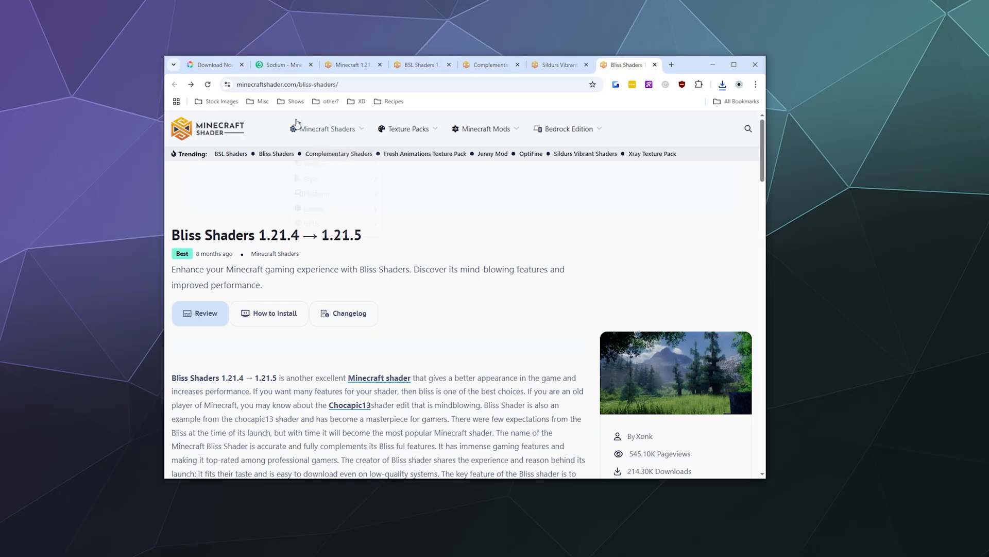
{"action": "left_click", "coordinate": [211, 63]}
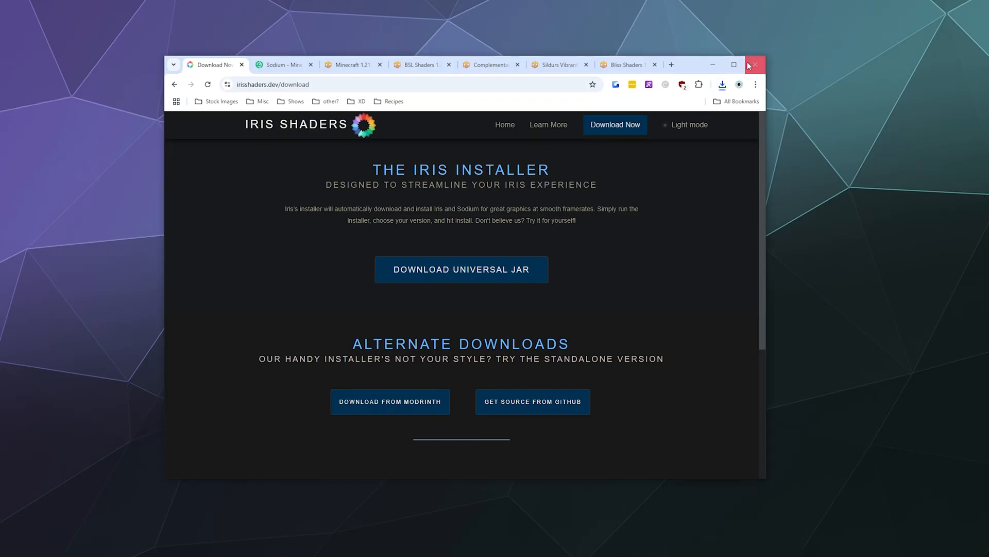
{"action": "mouse_move", "coordinate": [689, 125]}
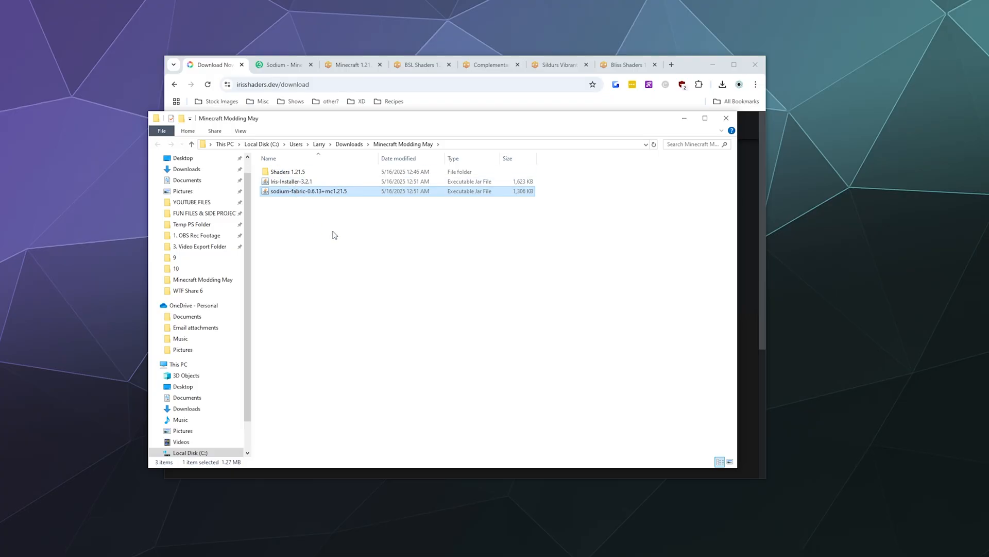
{"action": "mouse_move", "coordinate": [514, 379]}
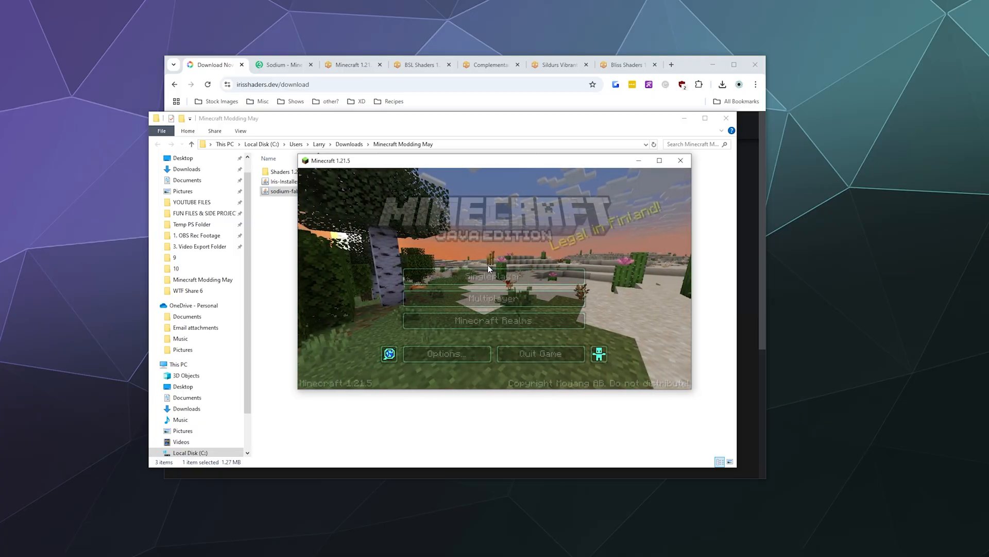
Create a new singleplayer world named Cool Test World and enter it.
{"action": "left_click", "coordinate": [493, 276]}
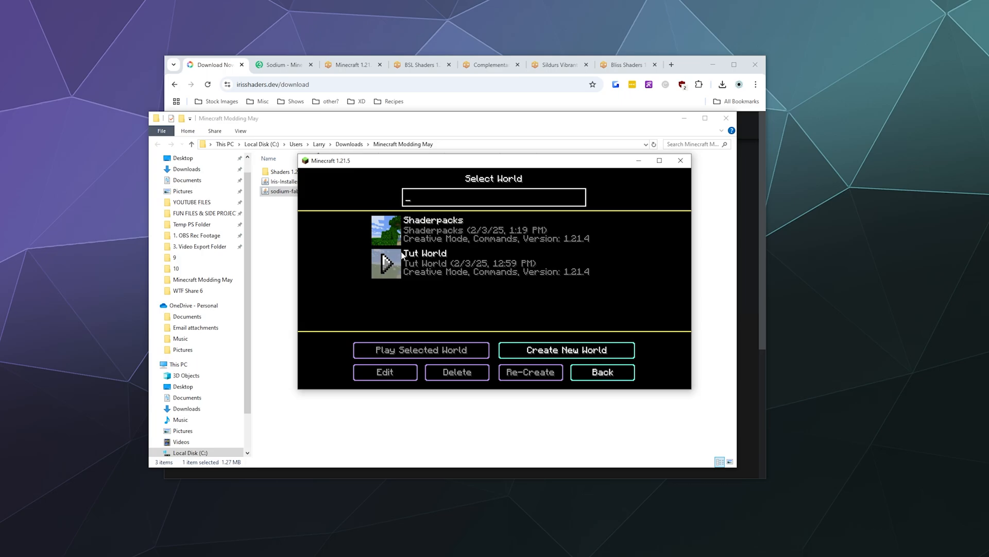
{"action": "left_click", "coordinate": [565, 349]}
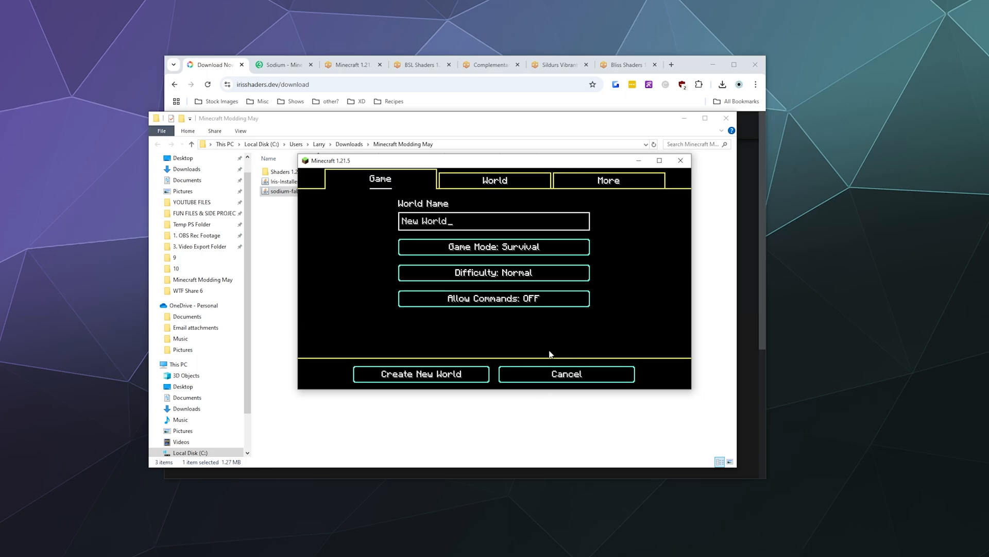
{"action": "type", "text": "Cool Test"}
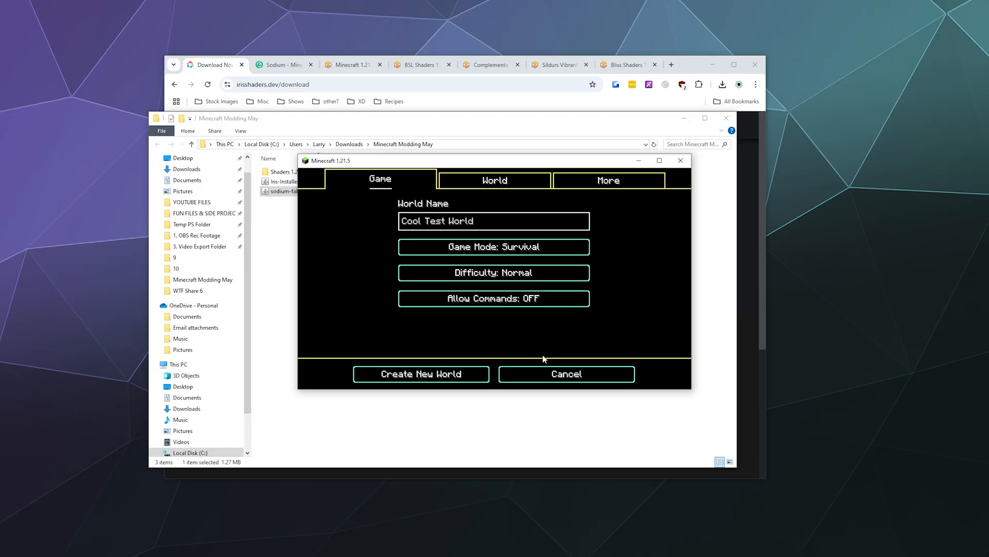
{"action": "left_click", "coordinate": [421, 373]}
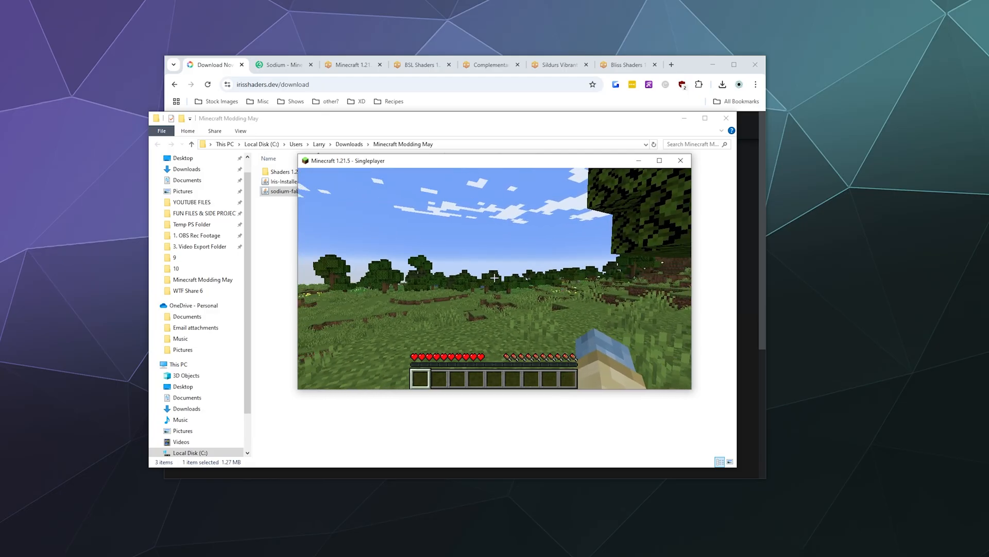
Save and quit the world, then close Minecraft.
{"action": "key", "text": "Escape"}
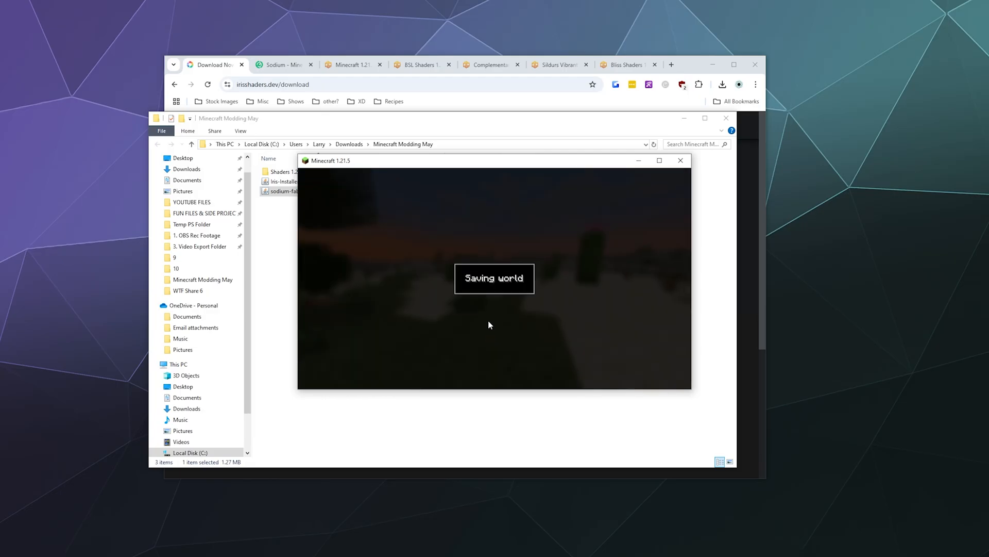
{"action": "left_click", "coordinate": [681, 161]}
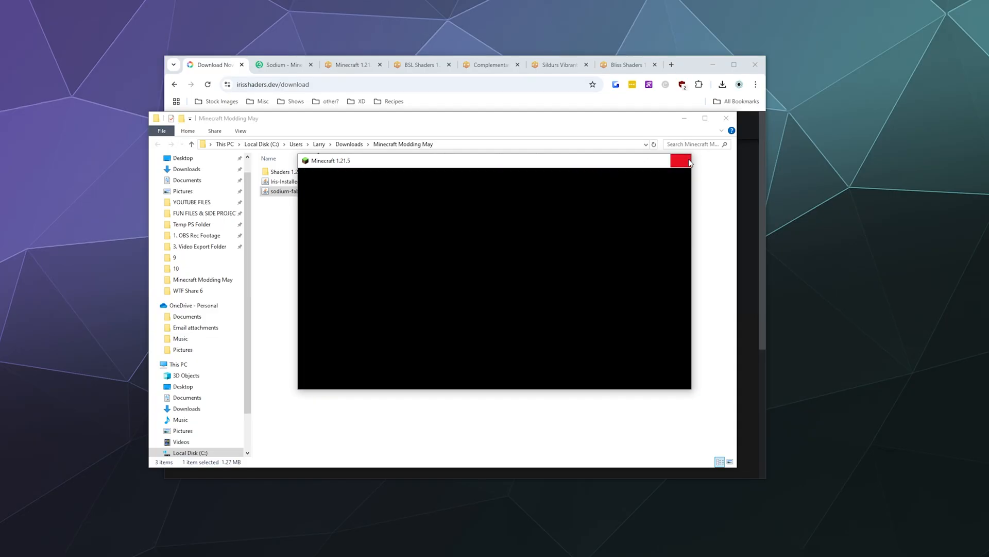
{"action": "left_click", "coordinate": [681, 161]}
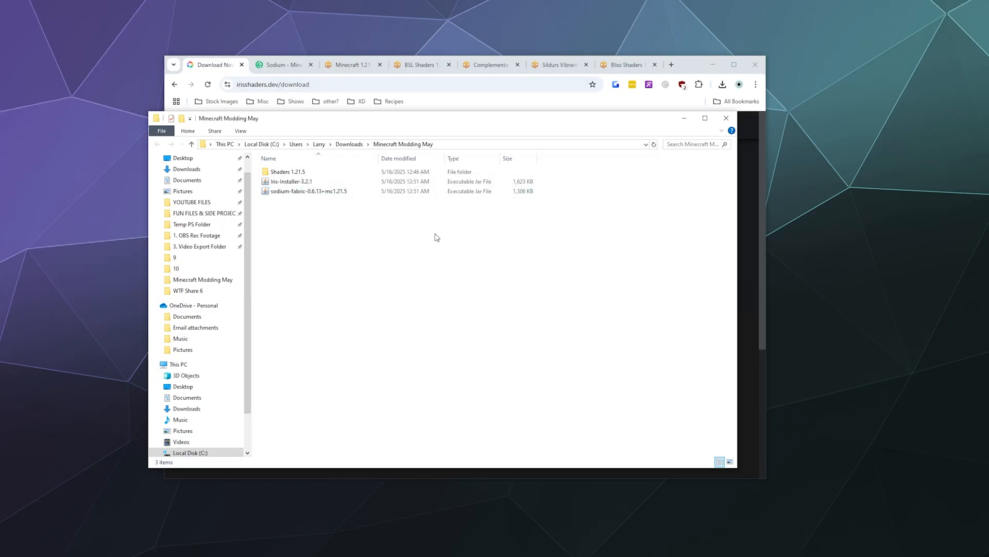
Launch the Iris installer jar from the file window.
{"action": "left_click", "coordinate": [291, 182]}
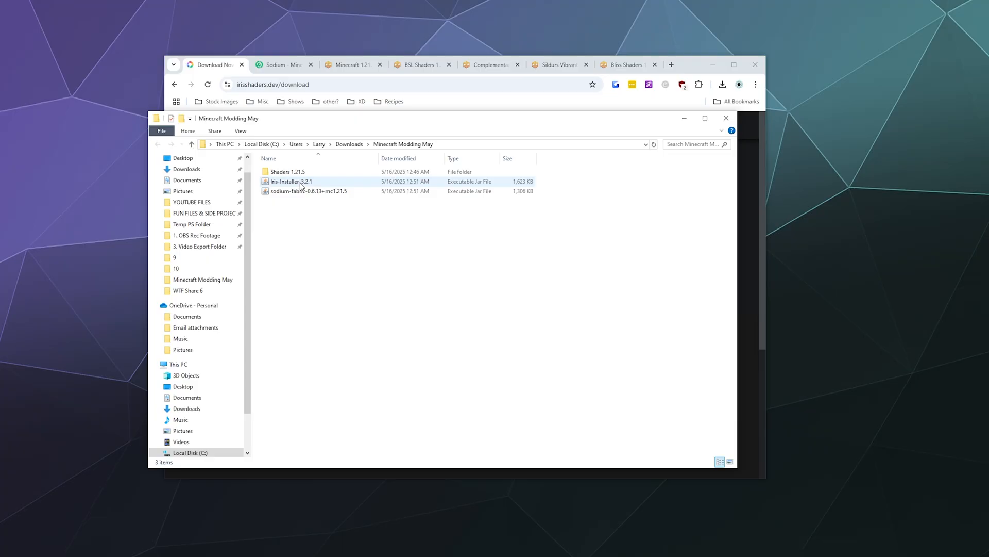
{"action": "left_click", "coordinate": [290, 182]}
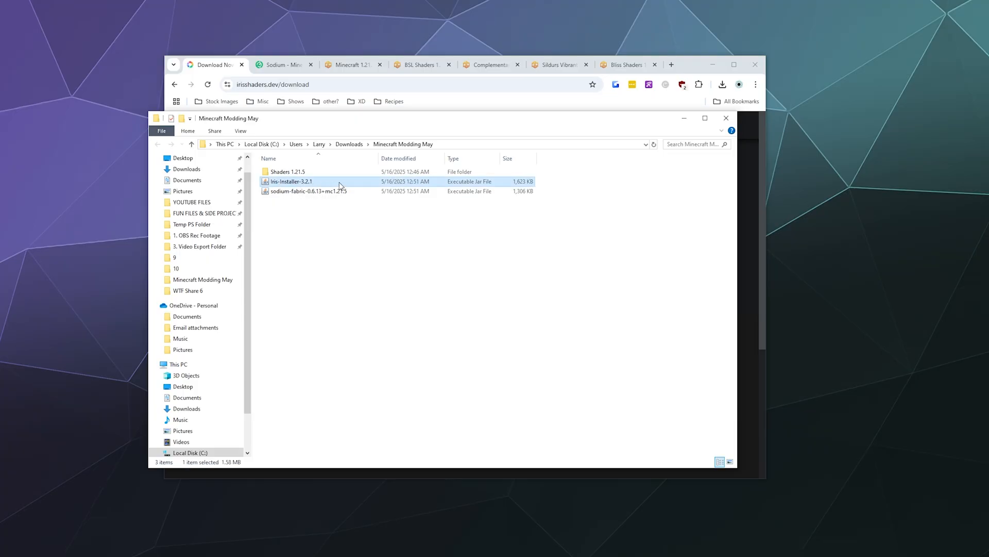
{"action": "double_click", "coordinate": [291, 181]}
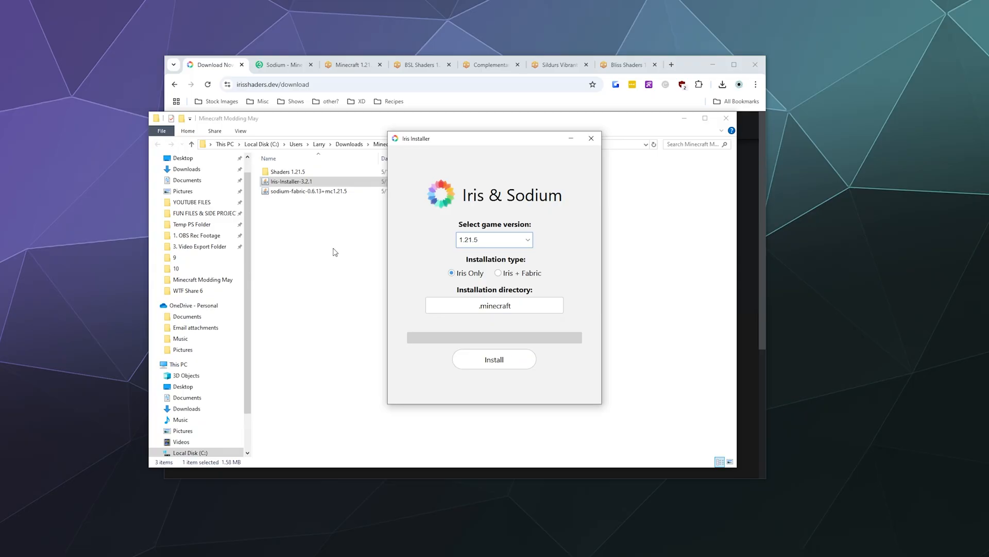
{"action": "mouse_move", "coordinate": [421, 238]}
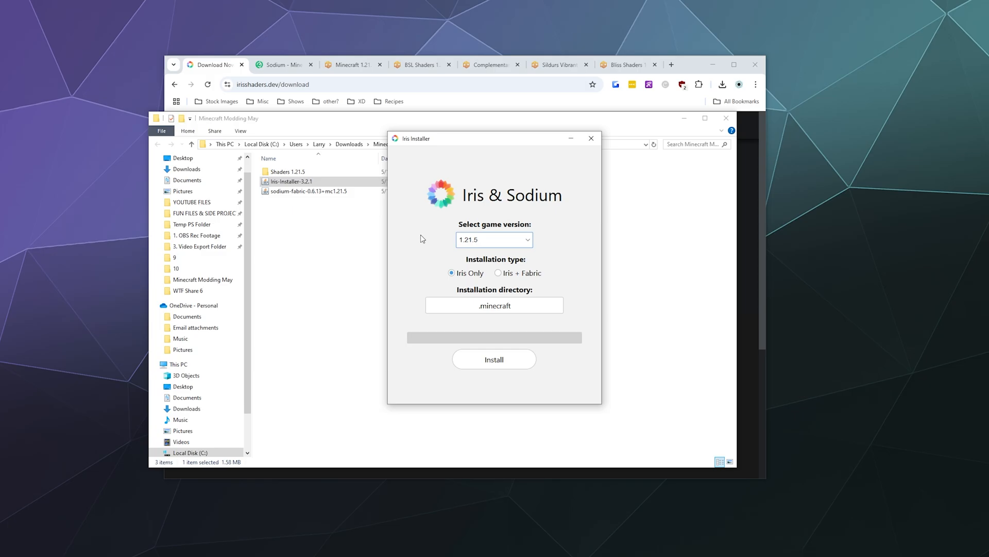
{"action": "mouse_move", "coordinate": [362, 217]}
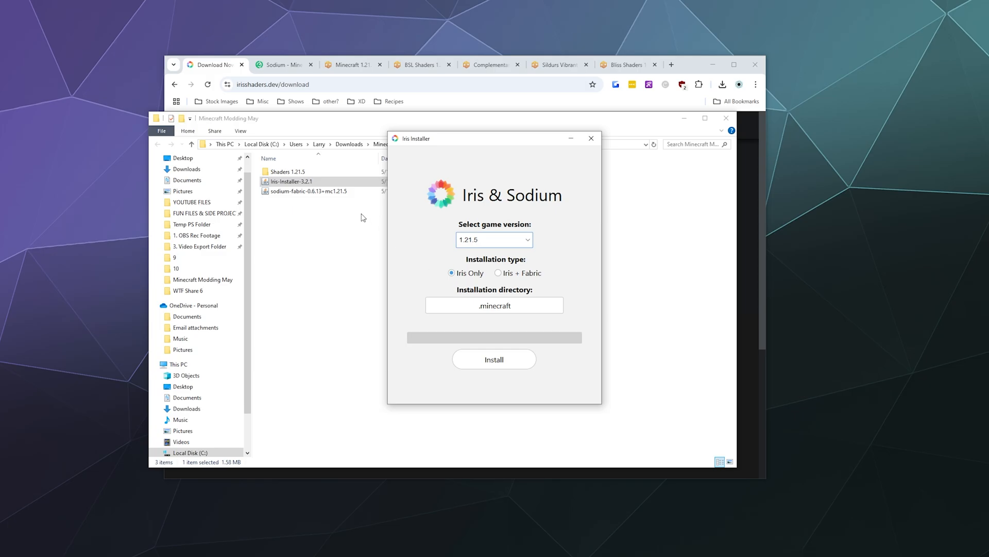
{"action": "mouse_move", "coordinate": [421, 178]}
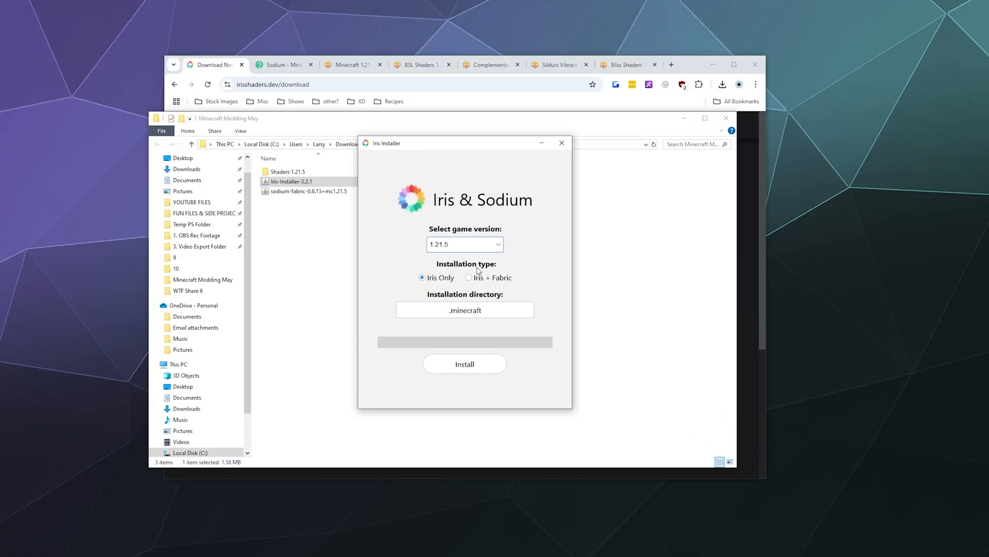
{"action": "mouse_move", "coordinate": [461, 282]}
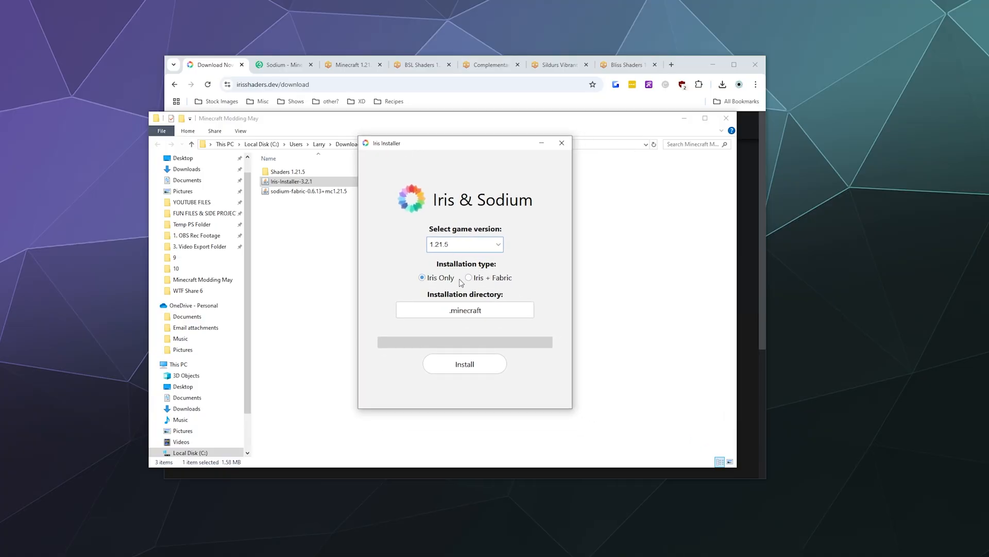
Choose the Iris + Fabric installation type and keep game version 1.21.5 for the .minecraft directory.
{"action": "left_click", "coordinate": [468, 277]}
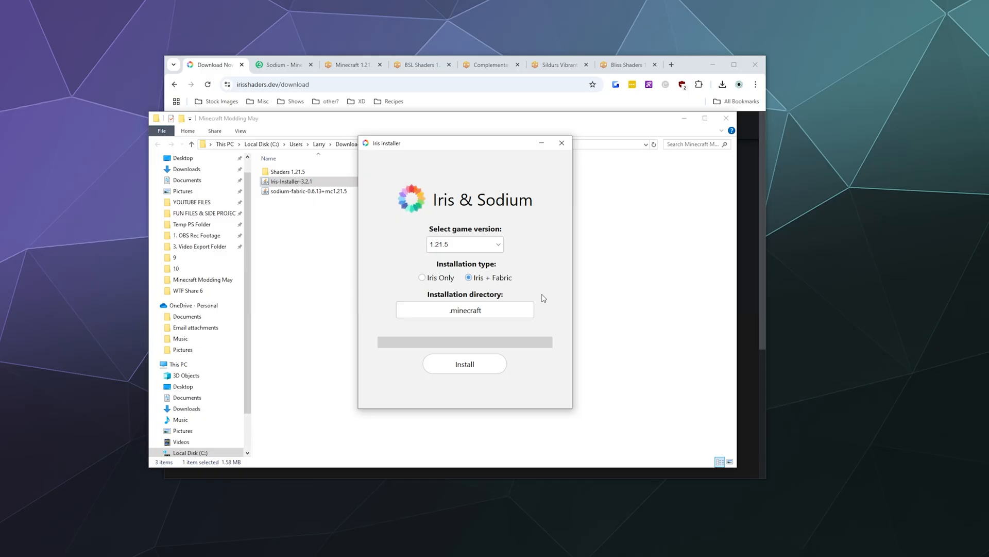
{"action": "left_click", "coordinate": [465, 310]}
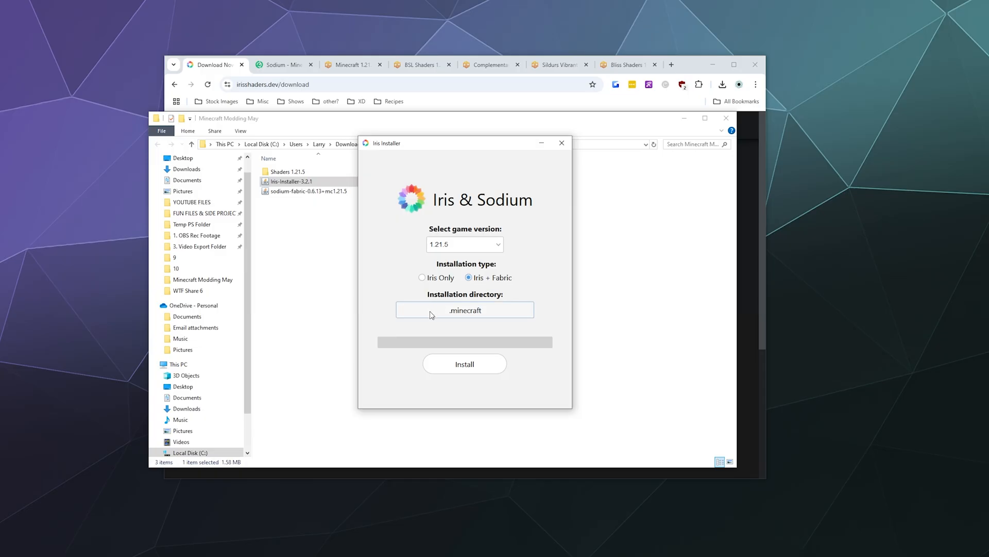
{"action": "mouse_move", "coordinate": [496, 318]}
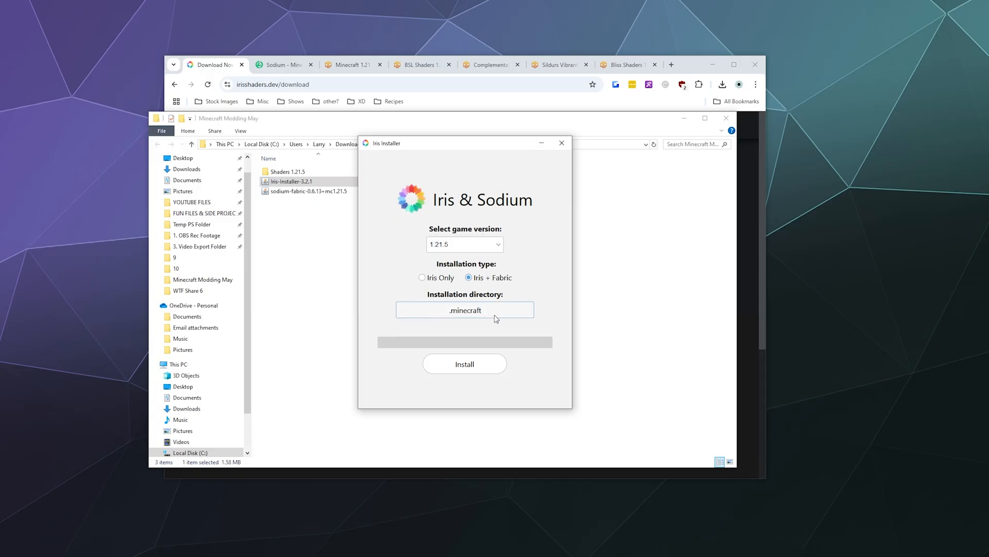
{"action": "left_click", "coordinate": [464, 244]}
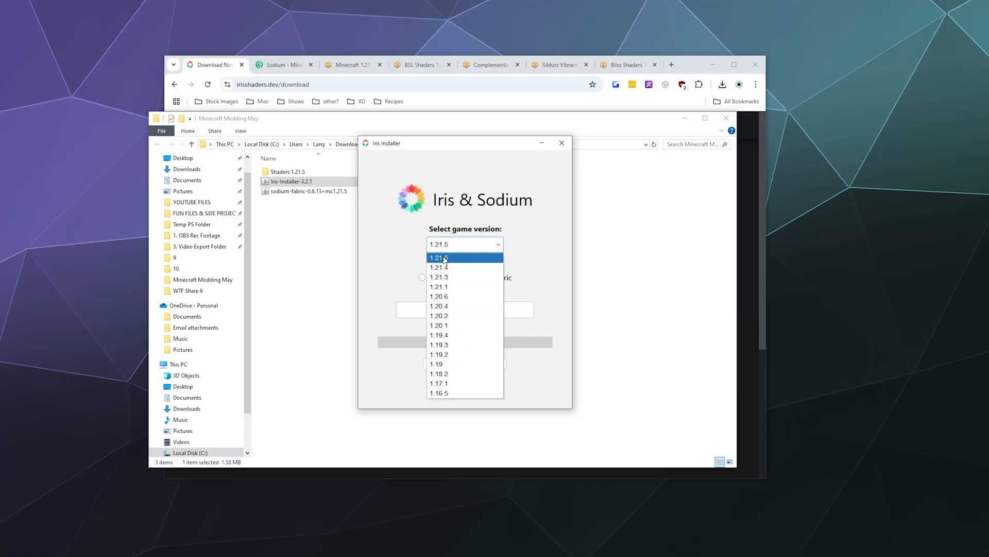
{"action": "left_click", "coordinate": [439, 258]}
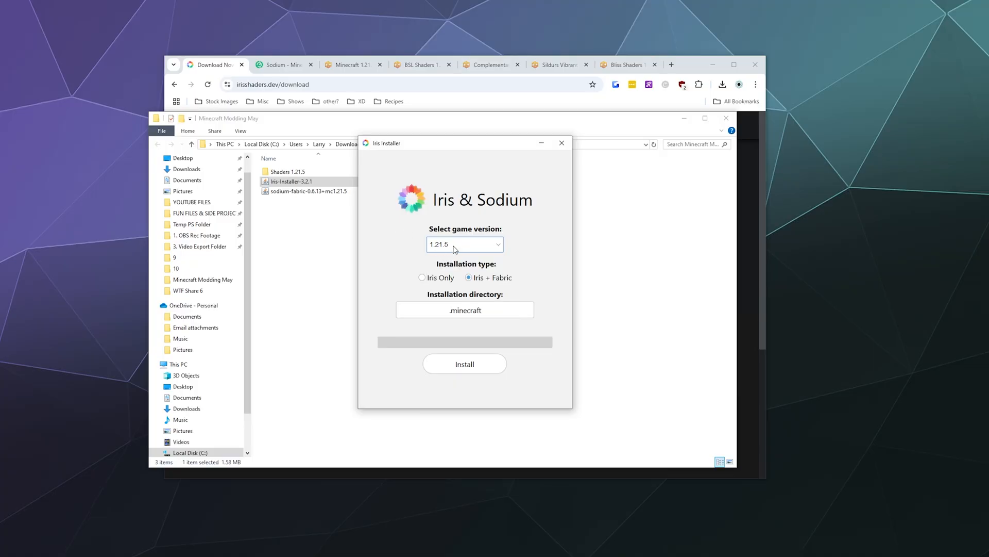
{"action": "left_click", "coordinate": [465, 245]}
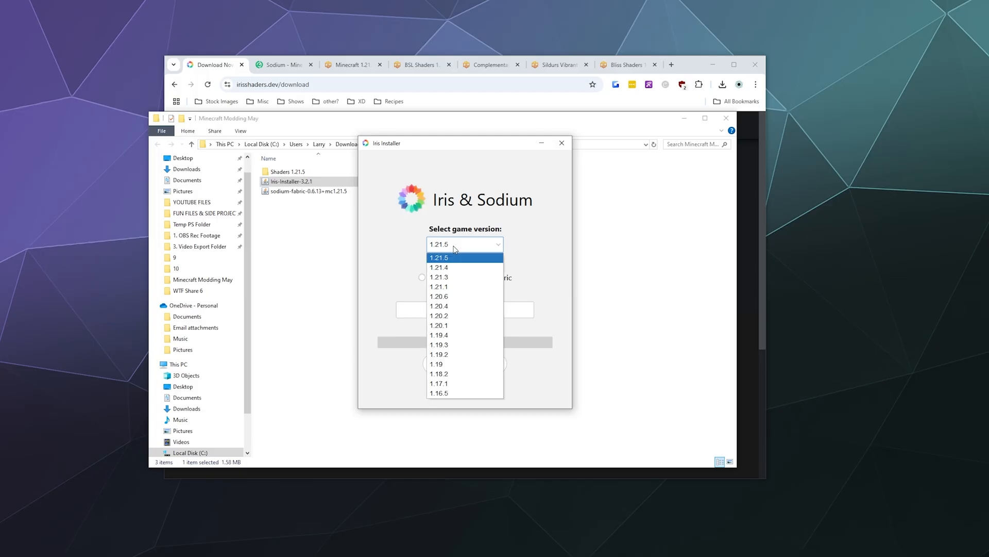
{"action": "mouse_move", "coordinate": [452, 297]}
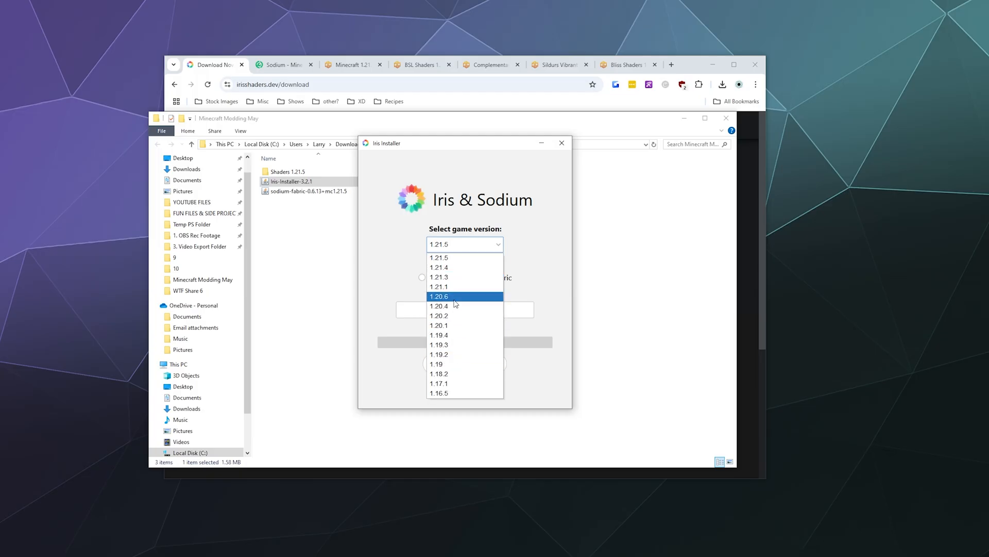
{"action": "mouse_move", "coordinate": [458, 258]}
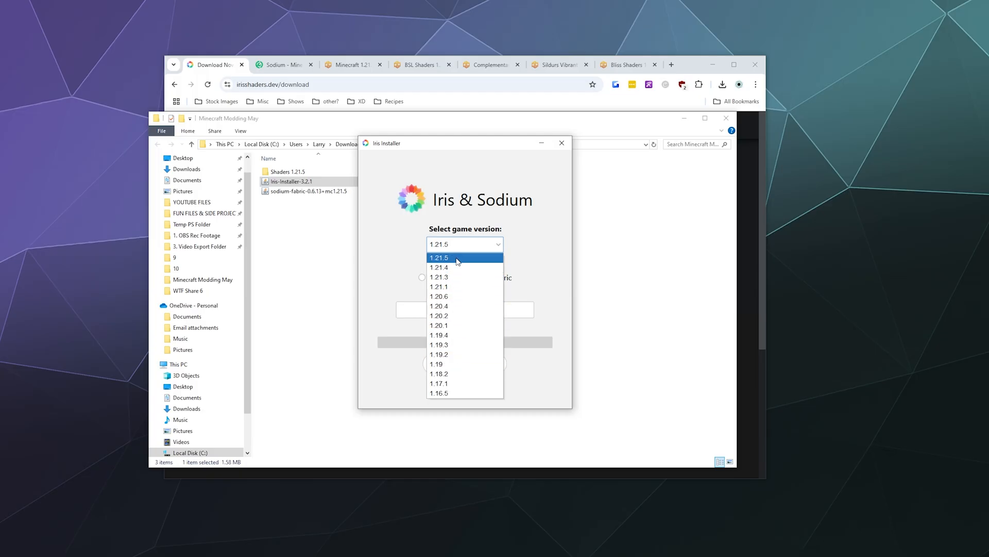
{"action": "left_click", "coordinate": [439, 258]}
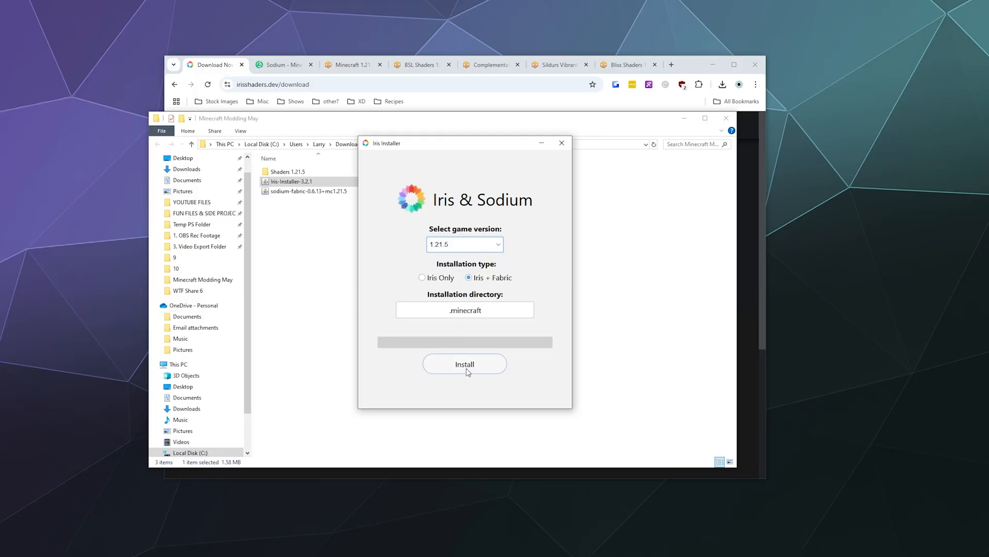
Install Iris with Fabric for 1.21.5, agreeing to update the existing mods folder.
{"action": "left_click", "coordinate": [465, 364]}
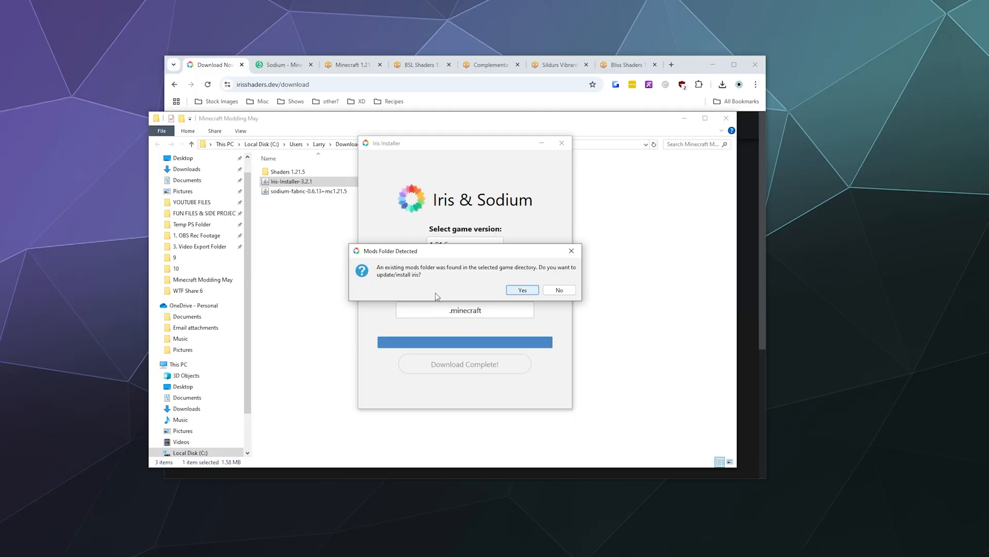
{"action": "mouse_move", "coordinate": [557, 290]}
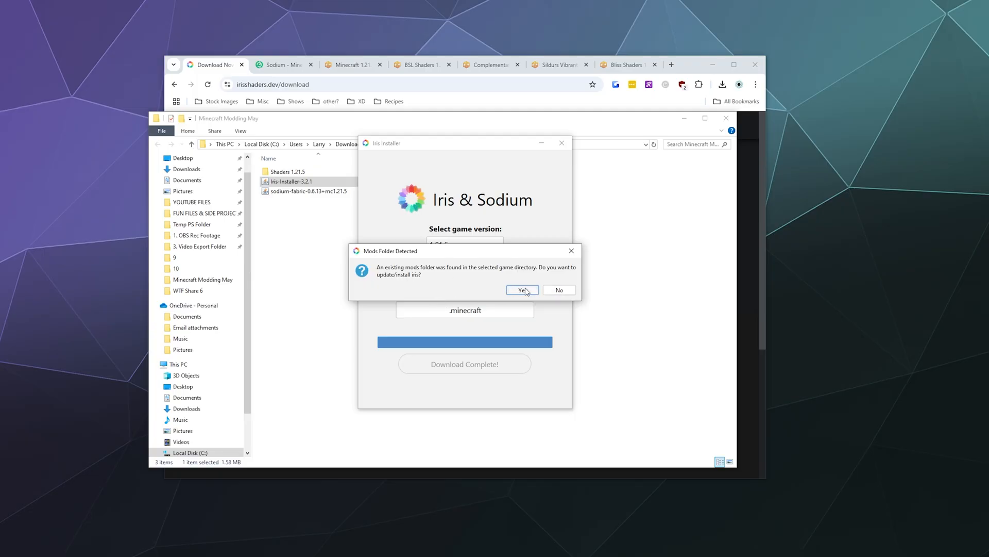
{"action": "left_click", "coordinate": [521, 289]}
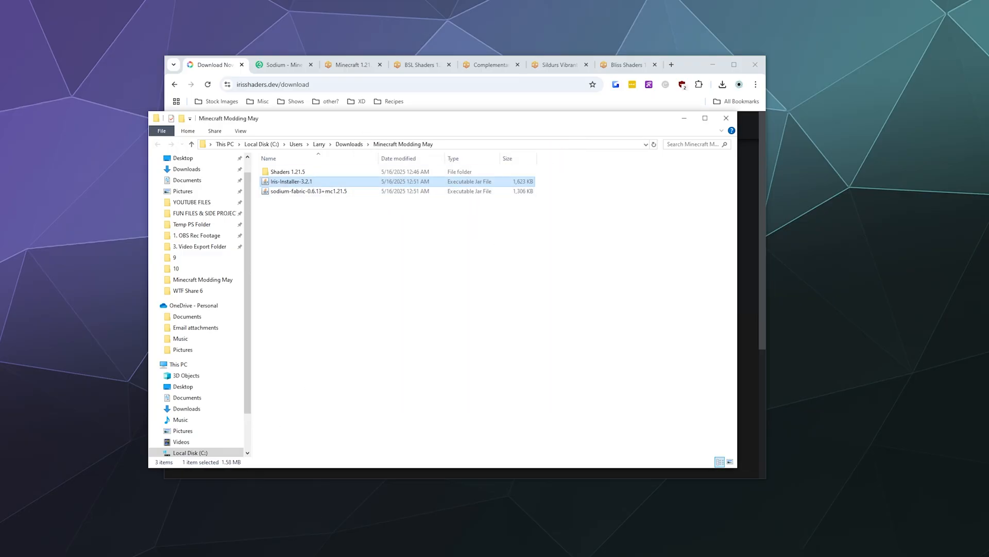
Launch the Minecraft Launcher and open the Fabric Loader 1.21.5 installation's .minecraft folder.
{"action": "double_click", "coordinate": [290, 182]}
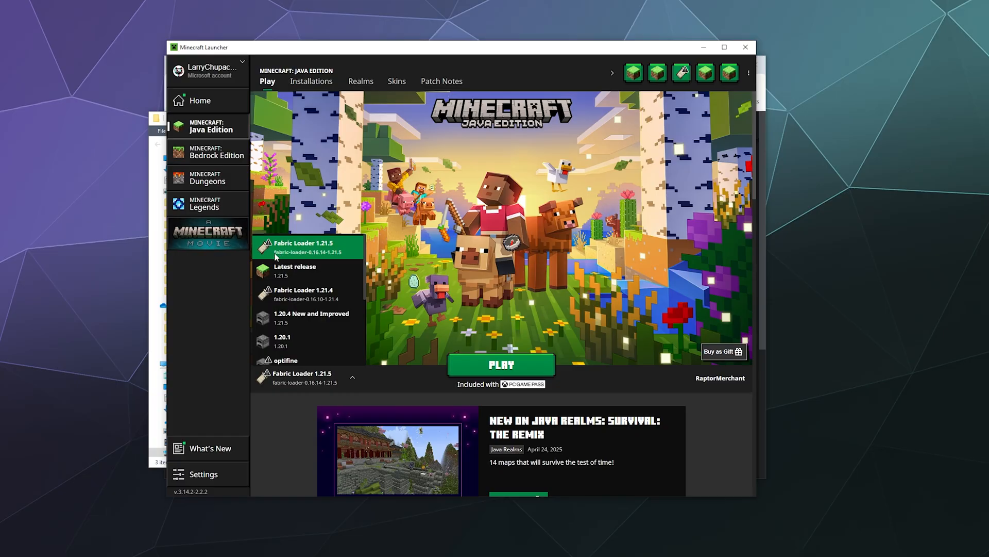
{"action": "mouse_move", "coordinate": [331, 256]}
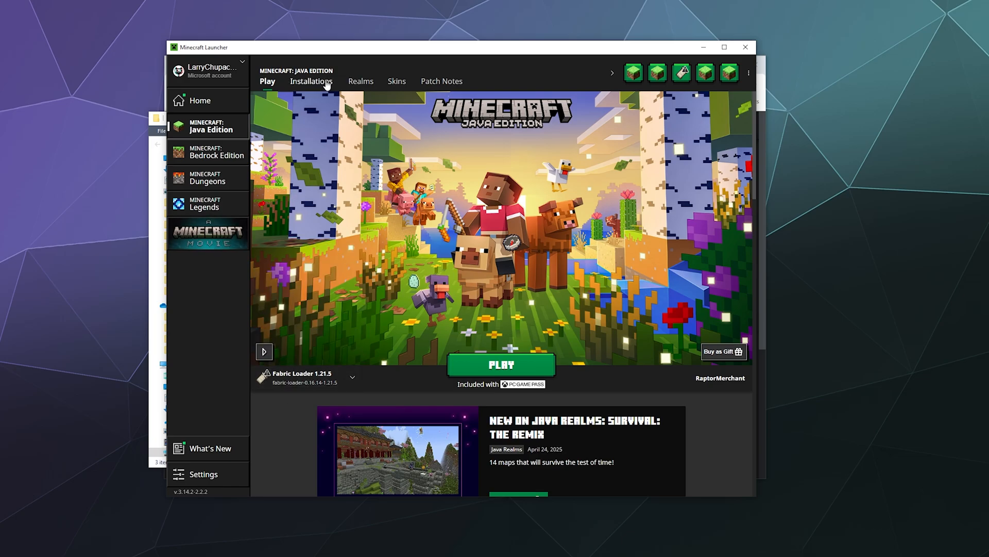
{"action": "left_click", "coordinate": [310, 80]}
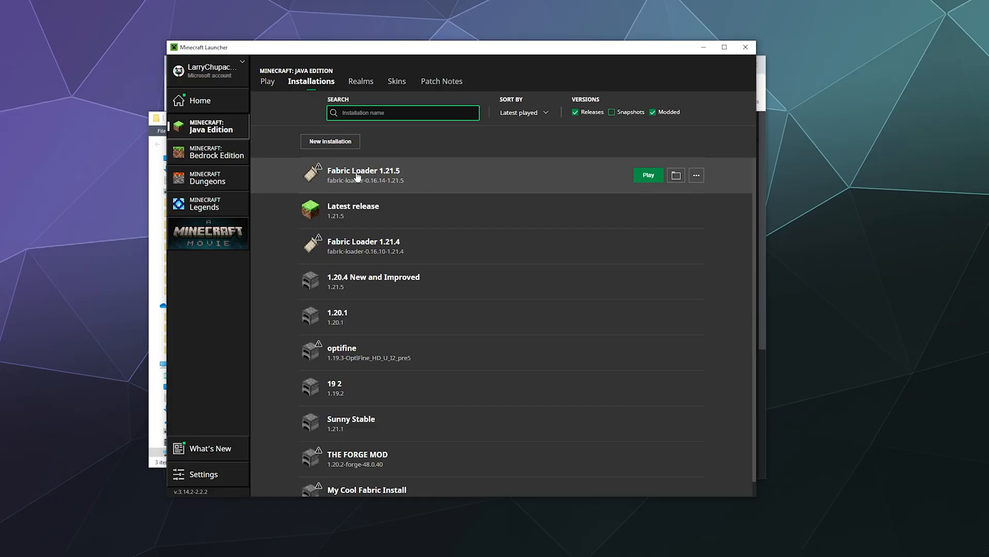
{"action": "mouse_move", "coordinate": [363, 184]}
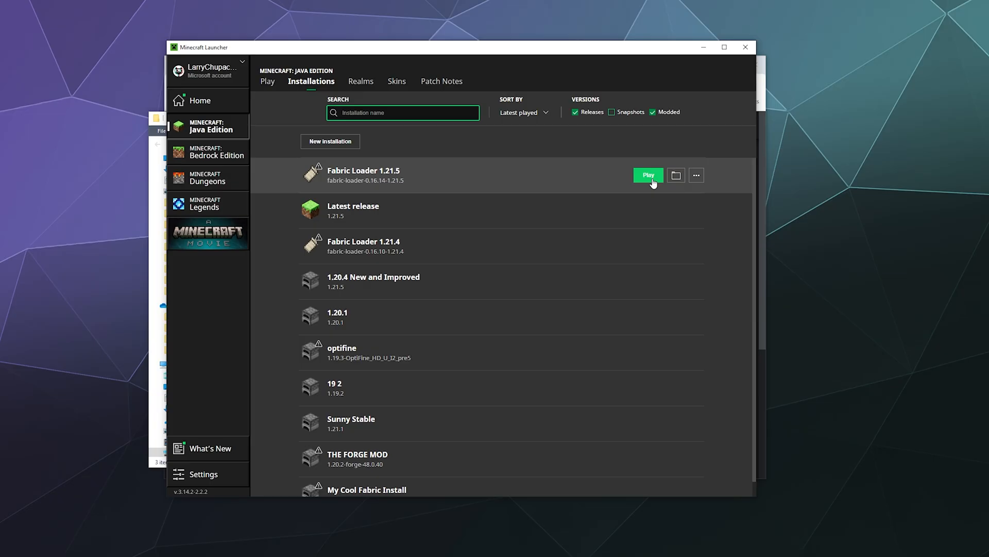
{"action": "left_click", "coordinate": [676, 175]}
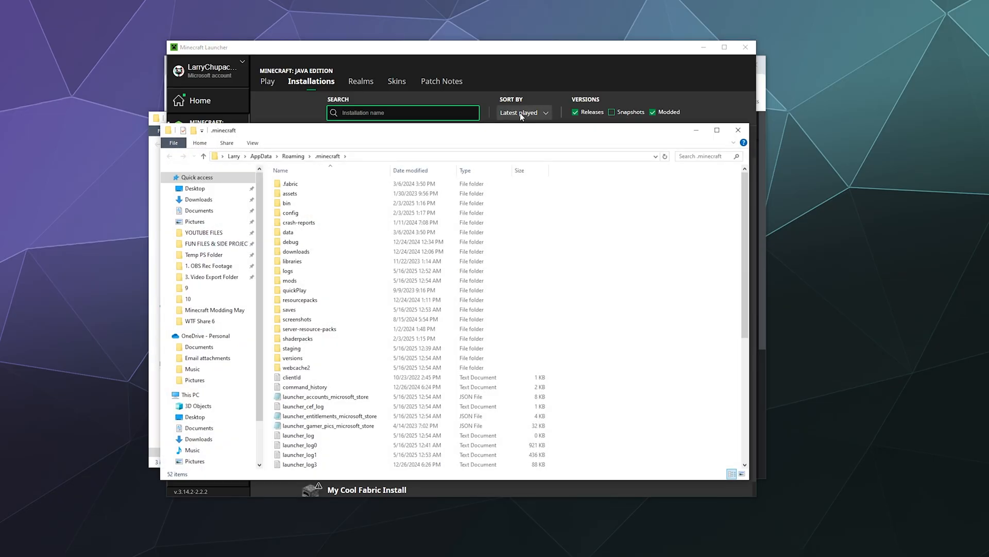
Open the mods folder and check the iris-fabric and sodium-fabric jars are inside.
{"action": "left_click", "coordinate": [291, 280]}
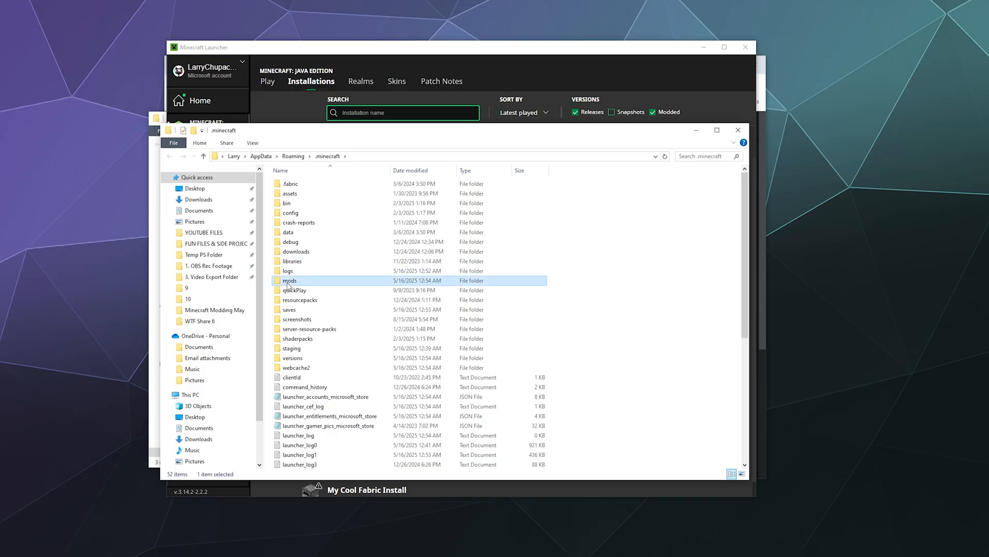
{"action": "double_click", "coordinate": [289, 281]}
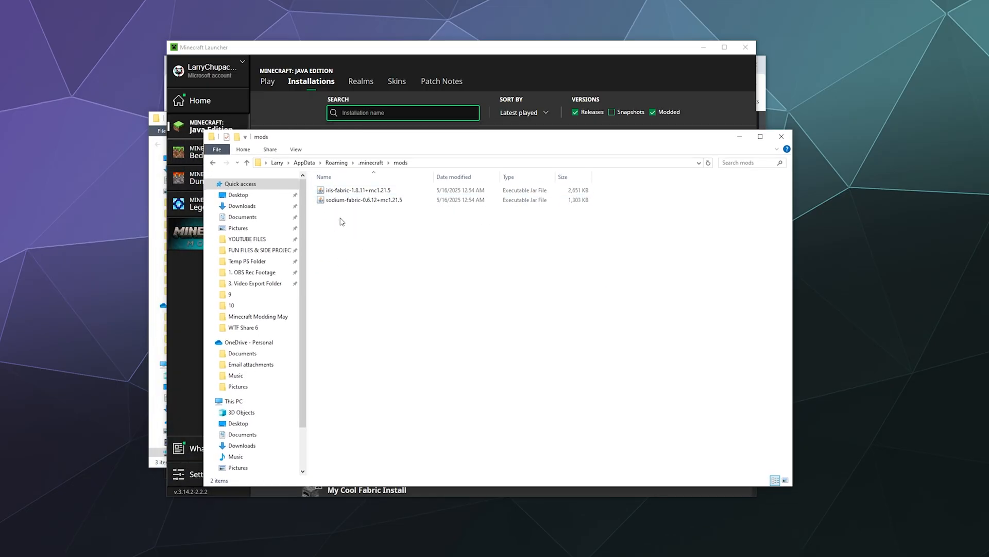
{"action": "left_click", "coordinate": [357, 189]}
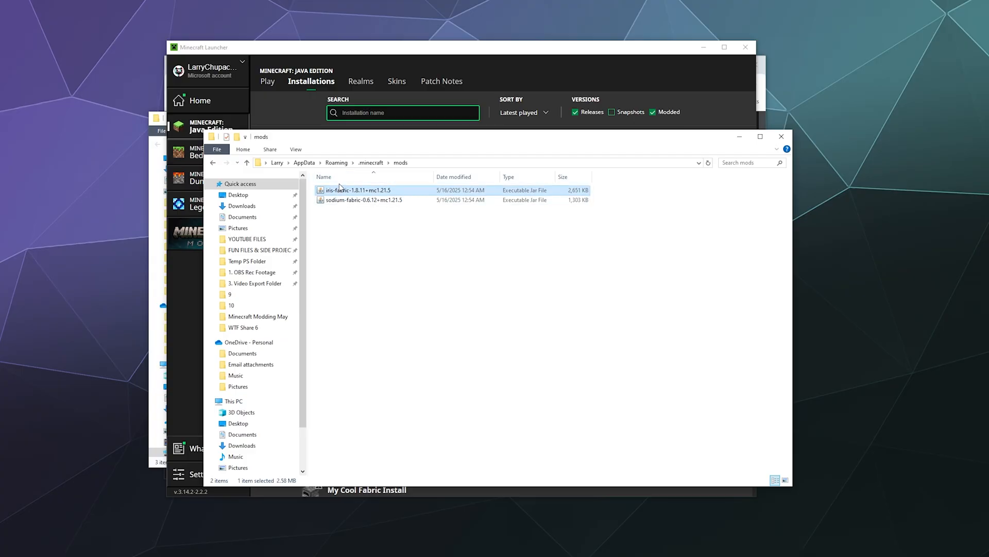
{"action": "left_click", "coordinate": [365, 199]}
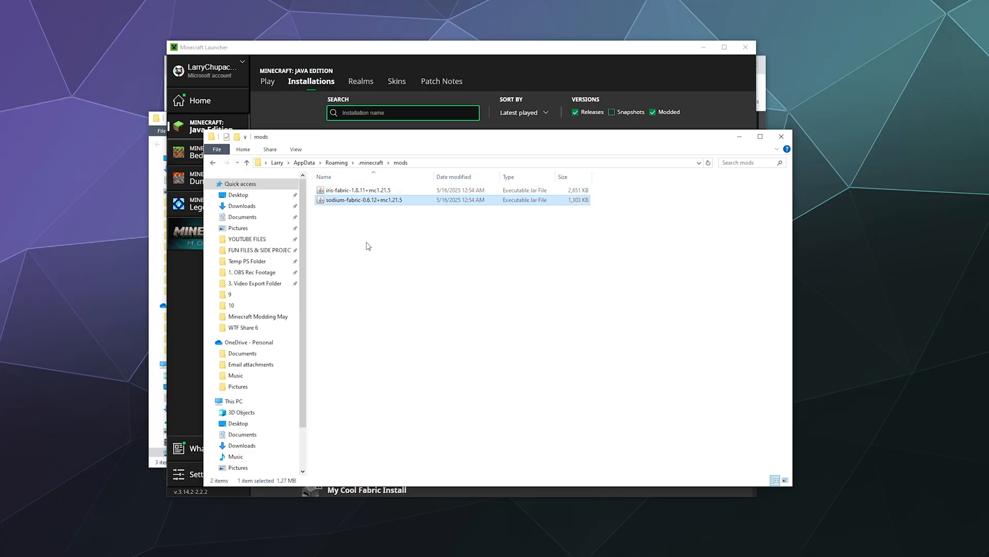
{"action": "mouse_move", "coordinate": [516, 240]}
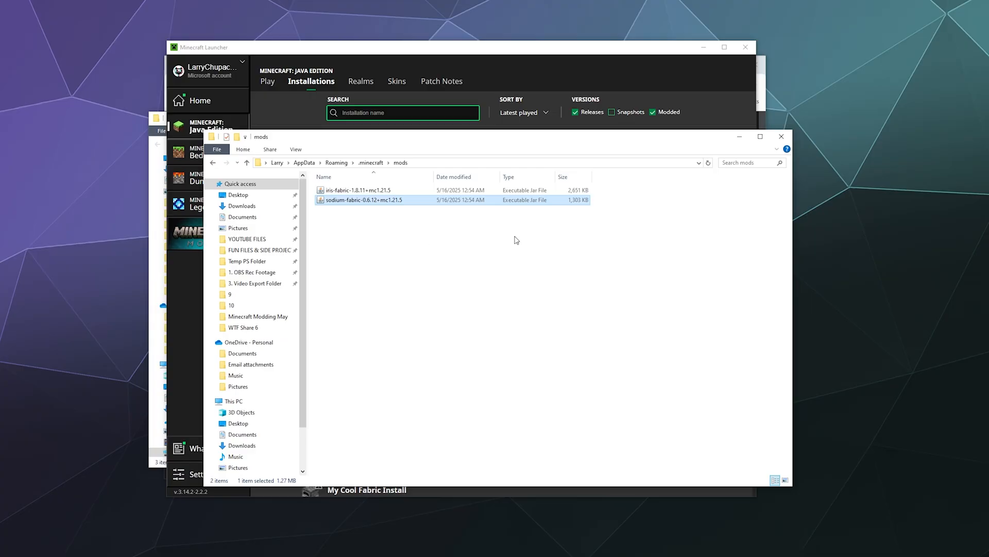
{"action": "mouse_move", "coordinate": [740, 136]}
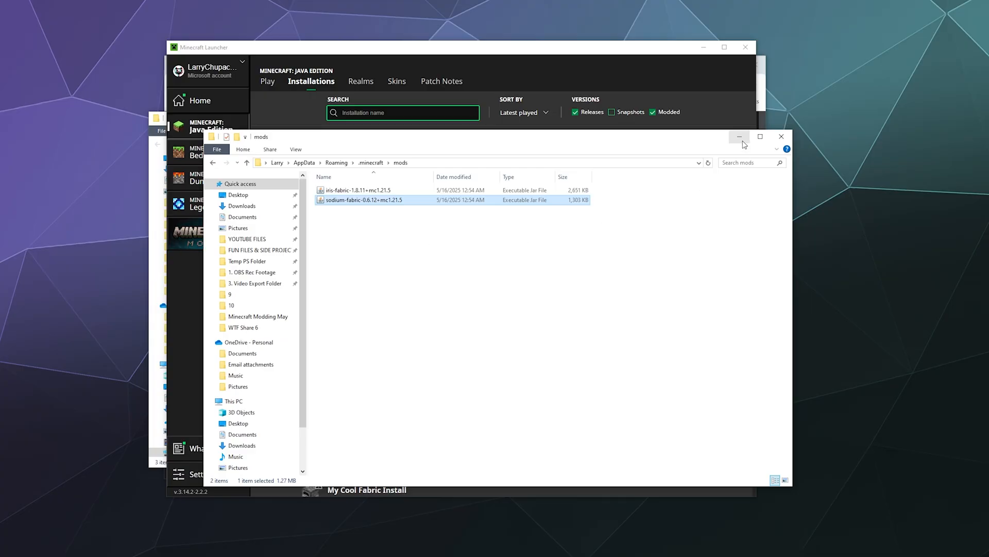
{"action": "mouse_move", "coordinate": [739, 137]}
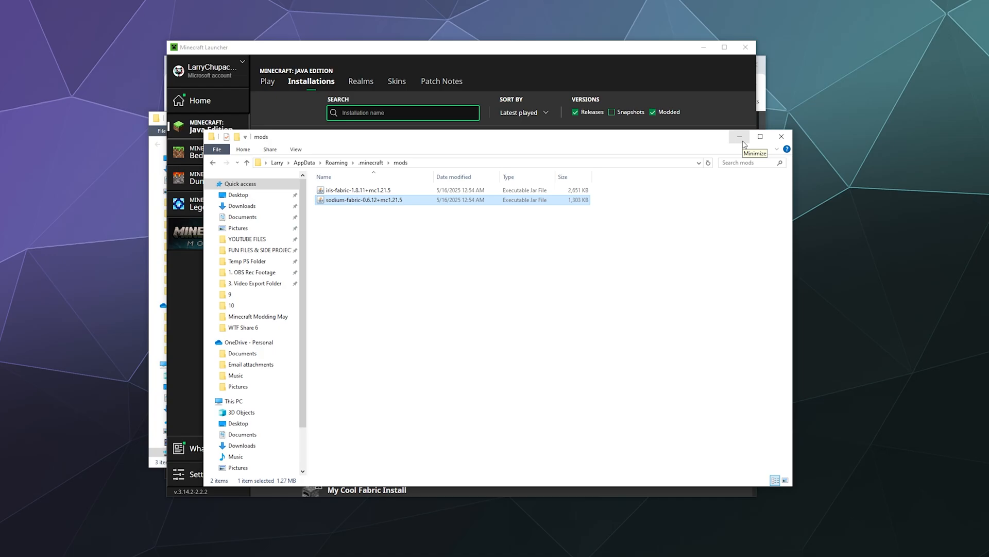
{"action": "mouse_move", "coordinate": [214, 162]}
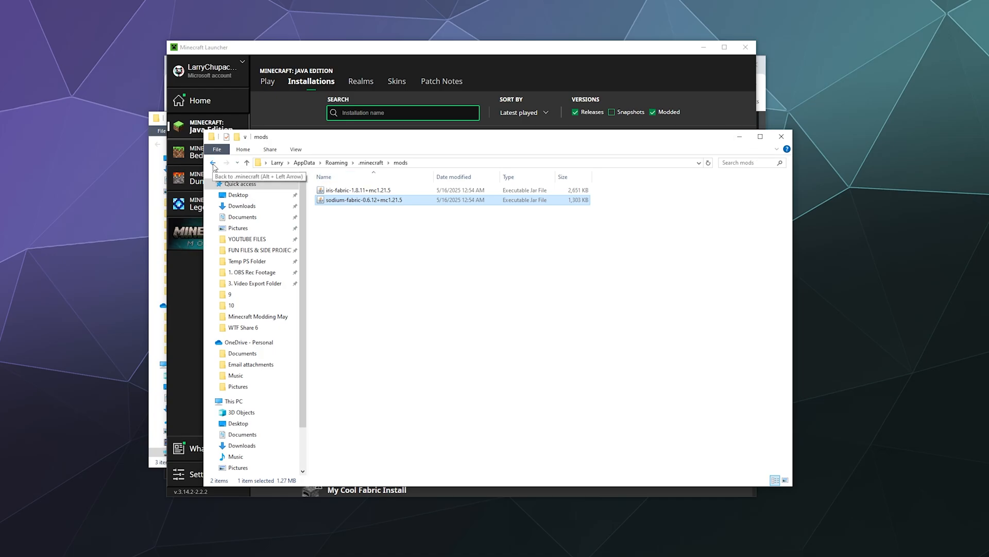
Return to .minecraft, look inside the old shaderpacks folder and delete it.
{"action": "left_click", "coordinate": [215, 162]}
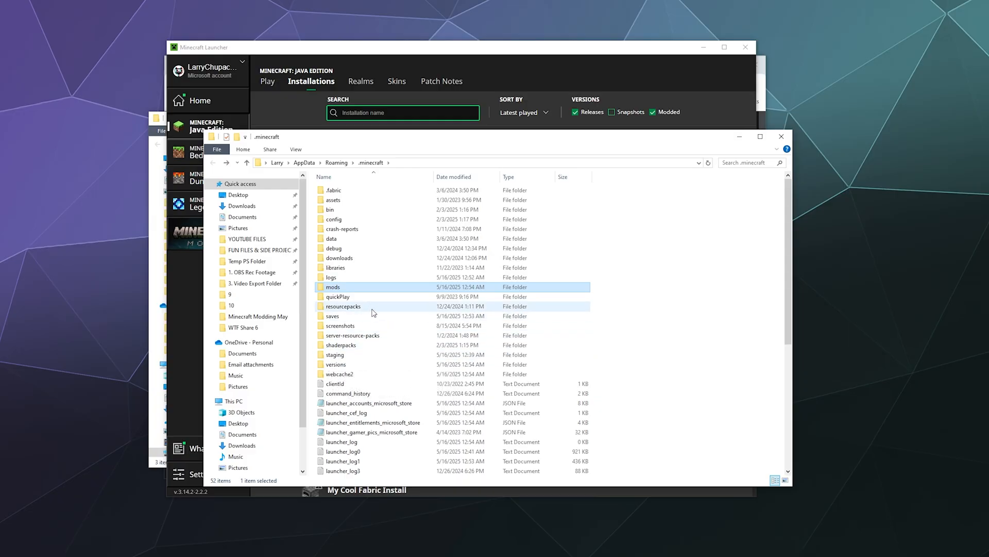
{"action": "left_click", "coordinate": [343, 306]}
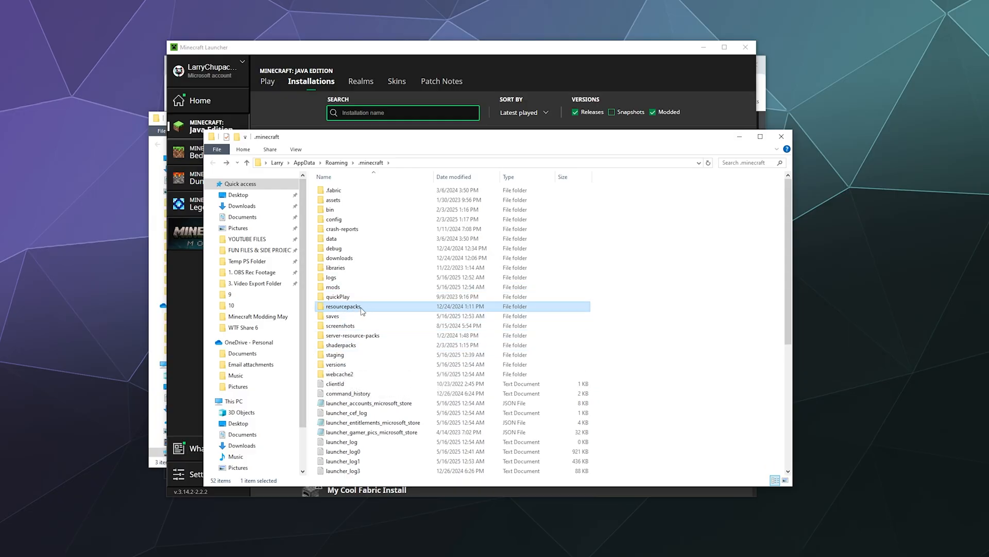
{"action": "left_click", "coordinate": [341, 344]}
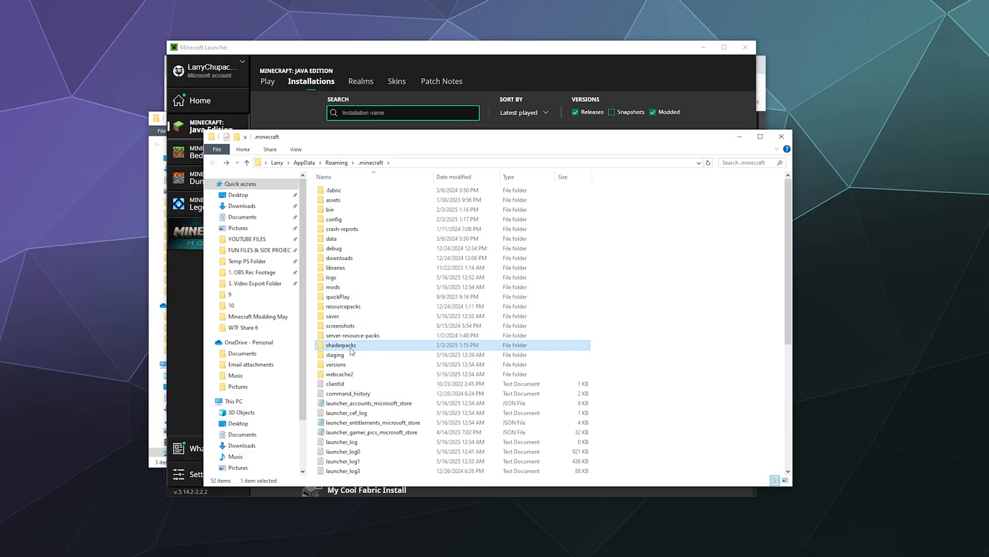
{"action": "double_click", "coordinate": [341, 344]}
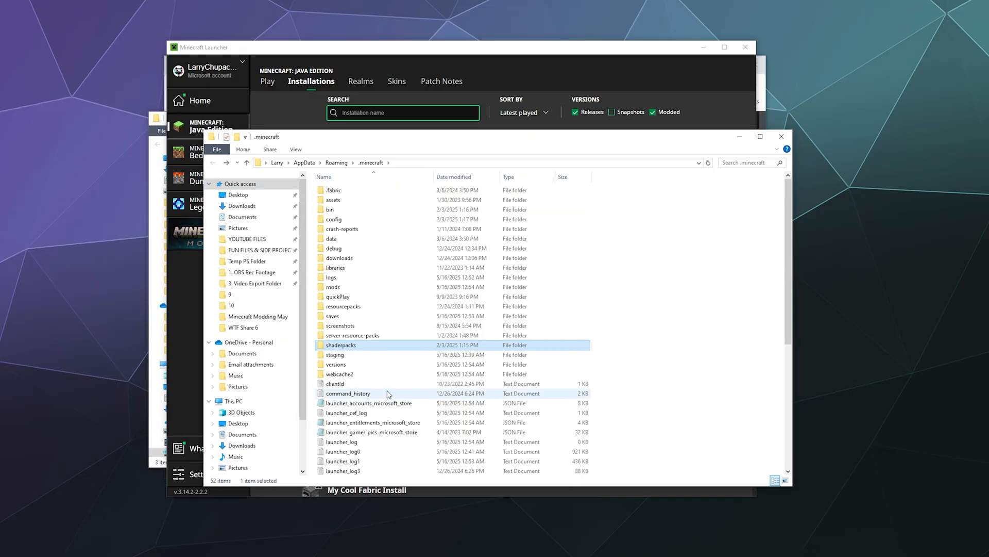
{"action": "right_click", "coordinate": [342, 344]}
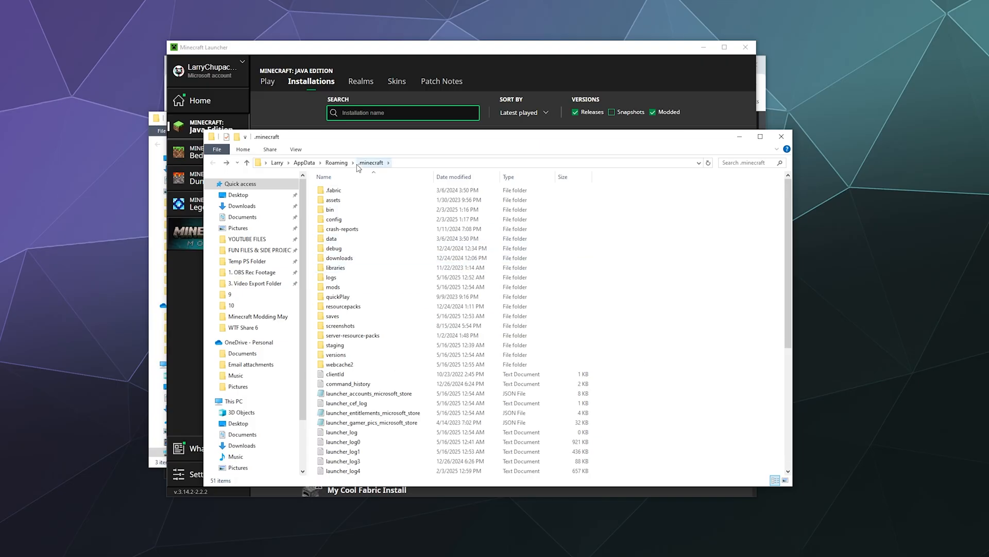
{"action": "left_click", "coordinate": [347, 383]}
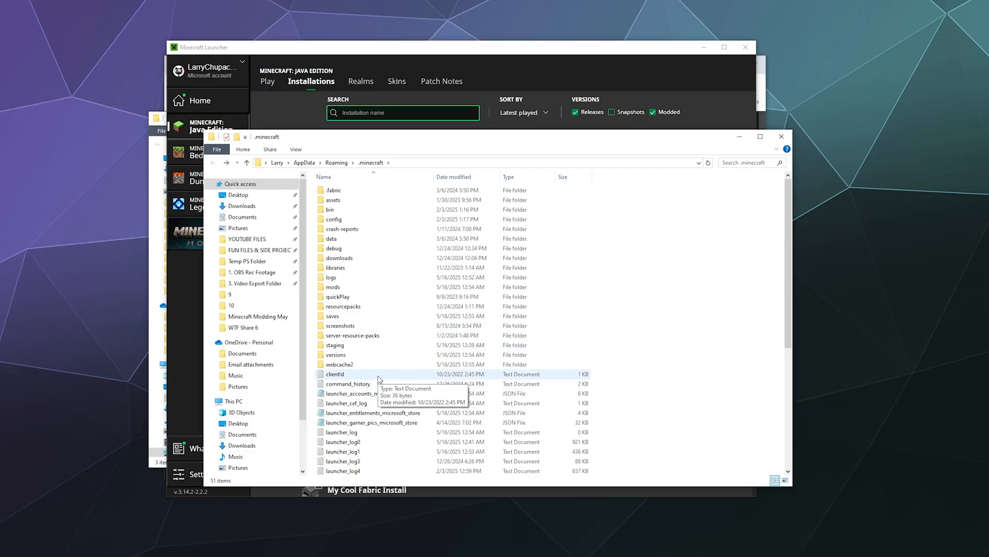
Create a new folder named shaderpacks in .minecraft and open it.
{"action": "right_click", "coordinate": [652, 341]}
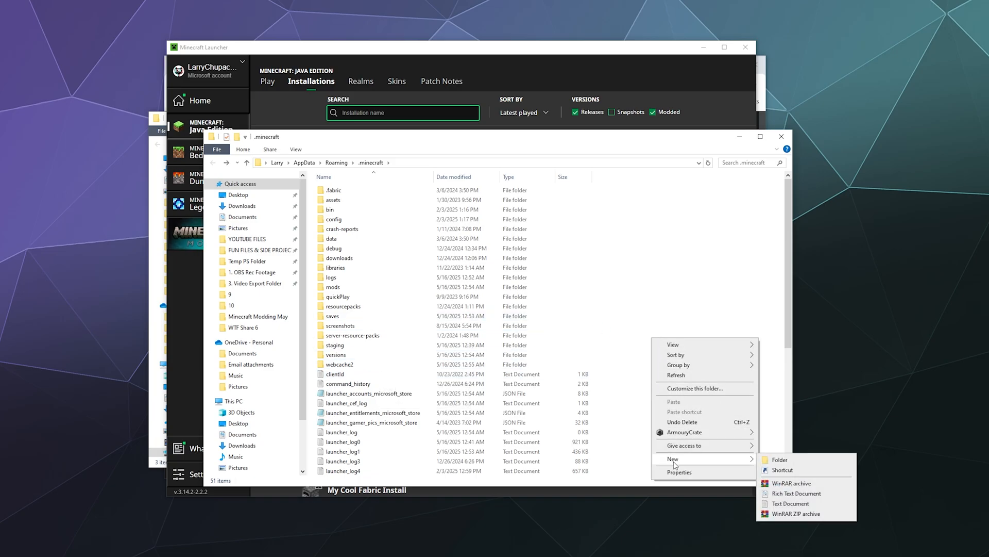
{"action": "left_click", "coordinate": [779, 460]}
{"action": "type", "text": "shaderpacks"}
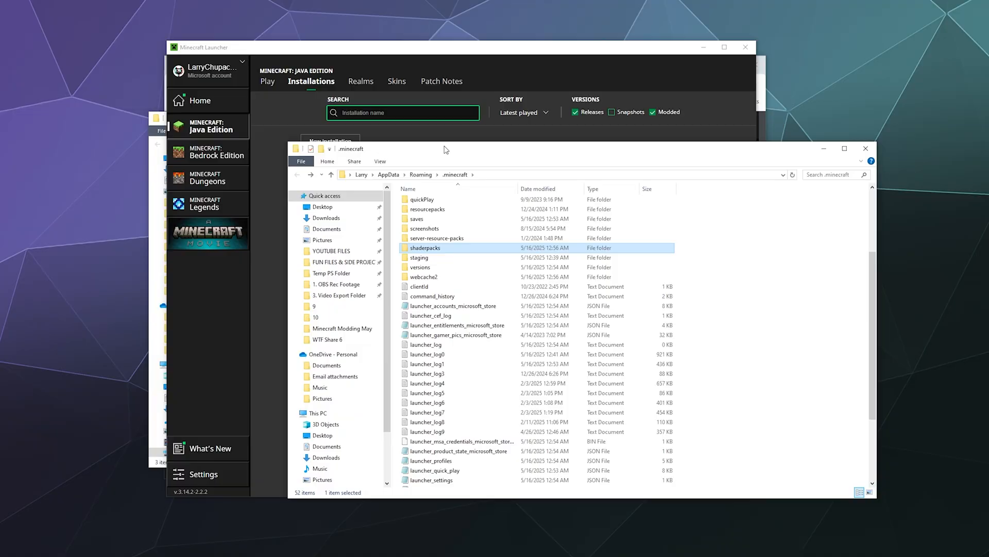
{"action": "double_click", "coordinate": [425, 247]}
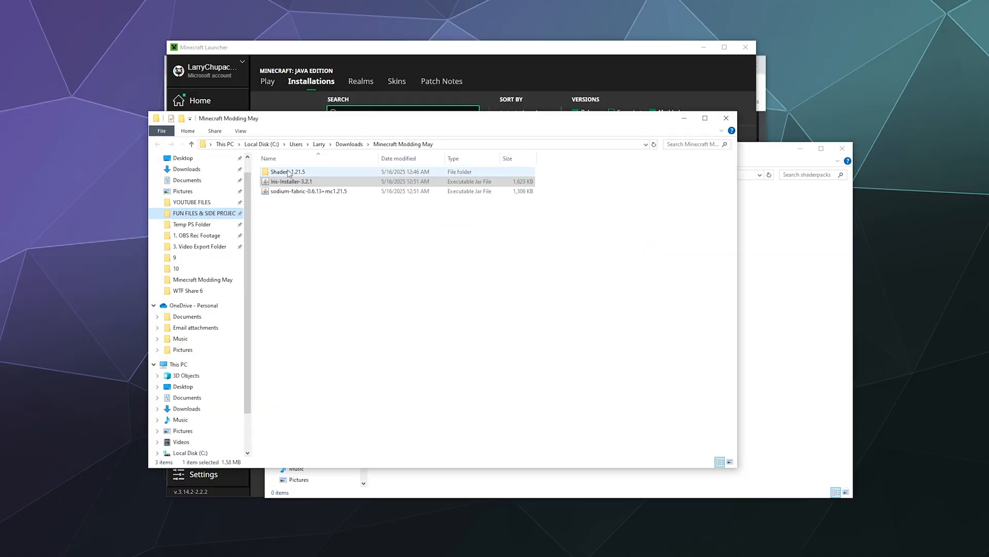
Copy the four shader pack zips from Shaders 1.21.5 and paste them into shaderpacks.
{"action": "double_click", "coordinate": [289, 171]}
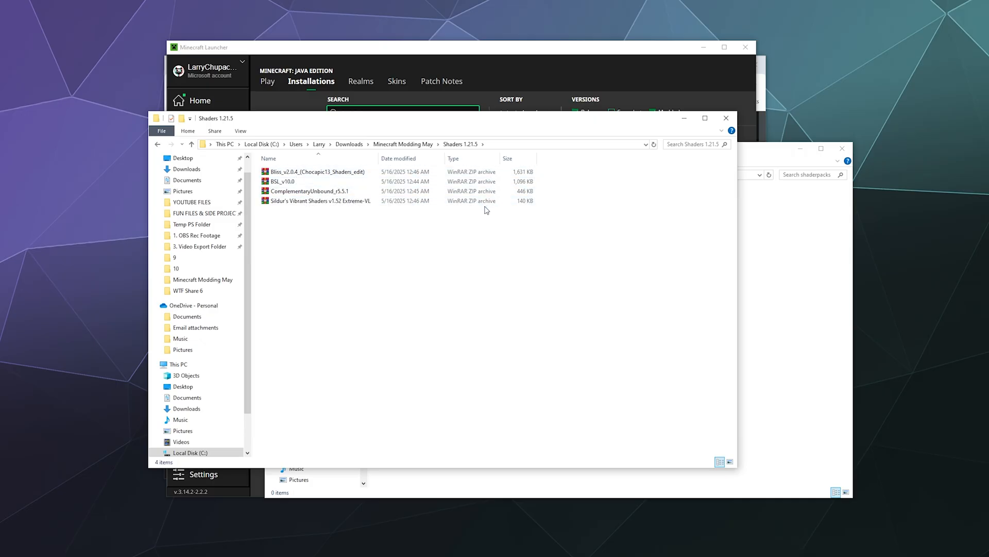
{"action": "right_click", "coordinate": [318, 191]}
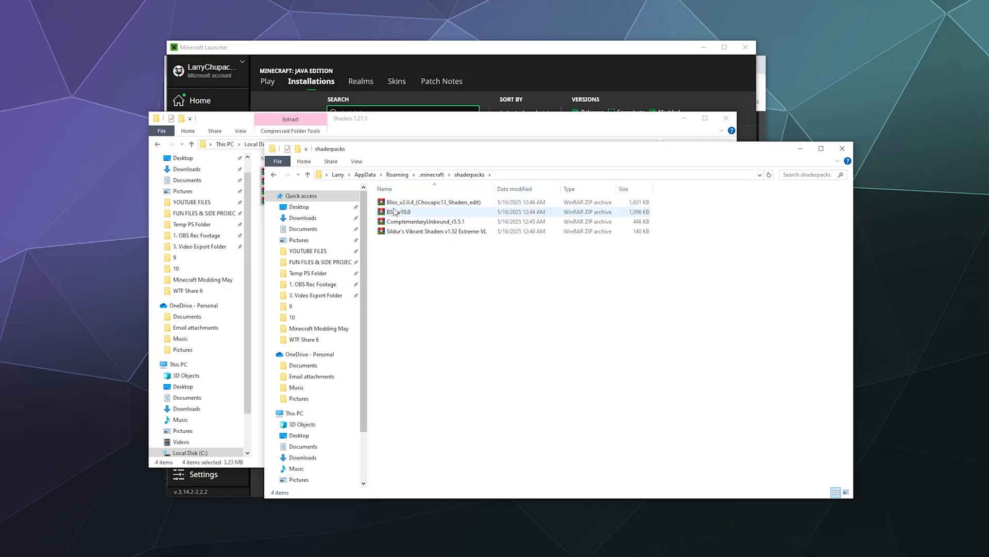
{"action": "left_click", "coordinate": [390, 286]}
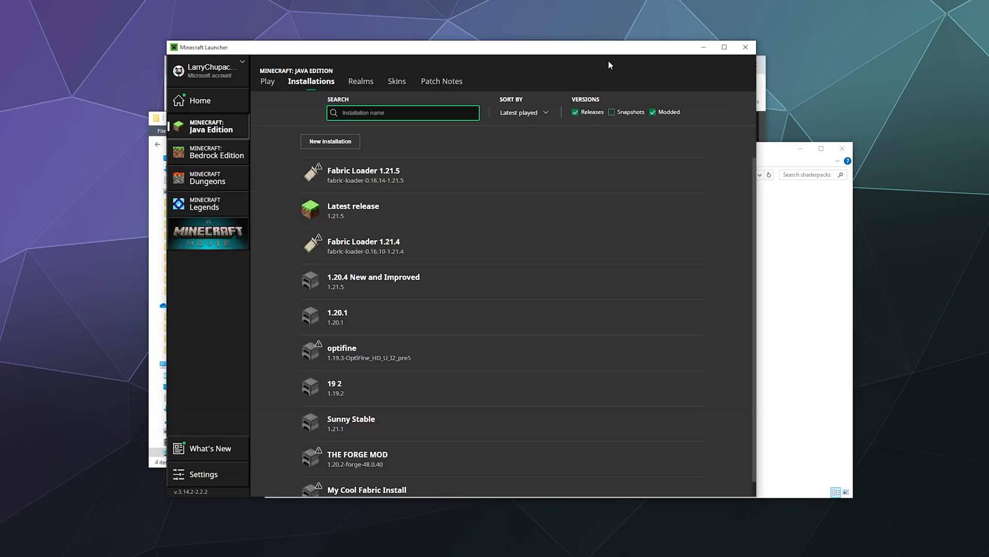
{"action": "mouse_move", "coordinate": [425, 243]}
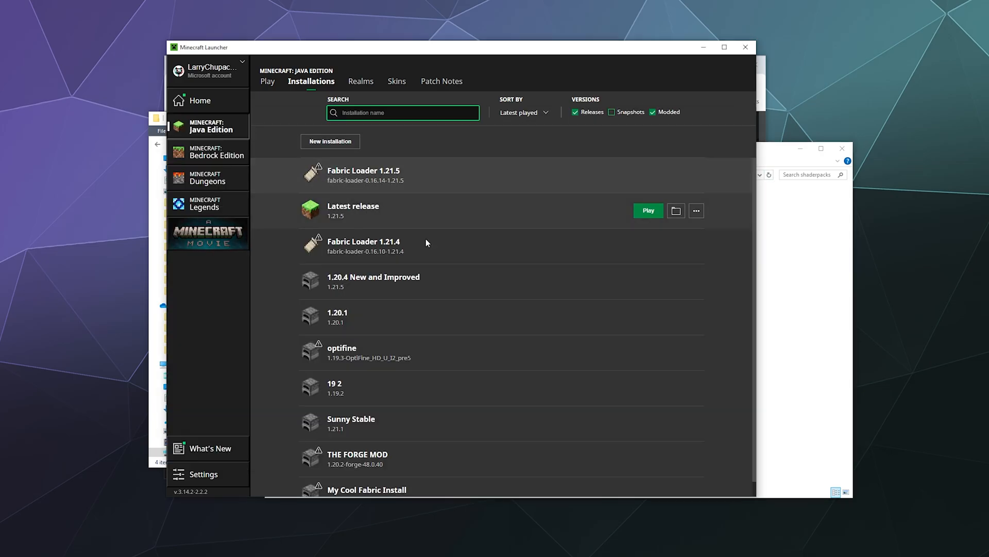
{"action": "mouse_move", "coordinate": [280, 184]}
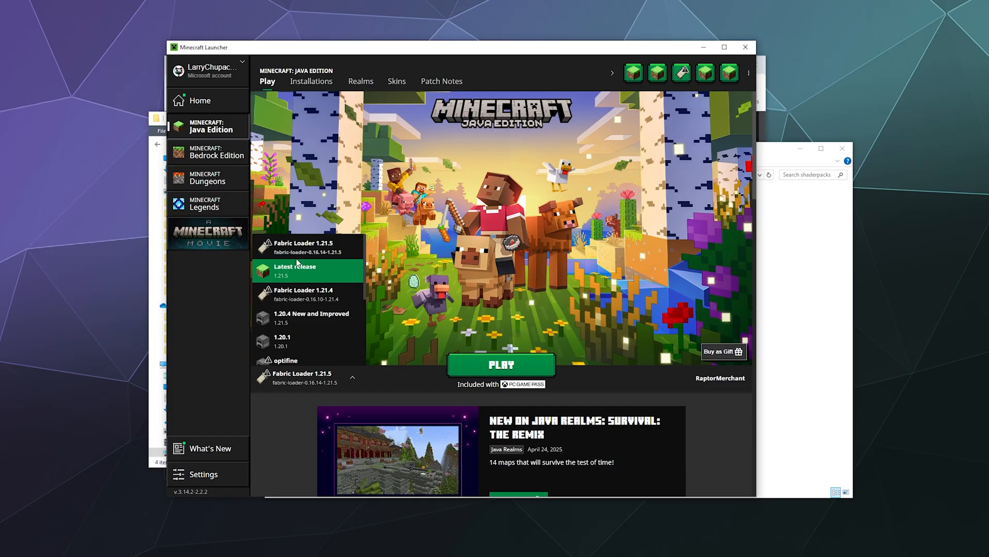
{"action": "mouse_move", "coordinate": [296, 283]}
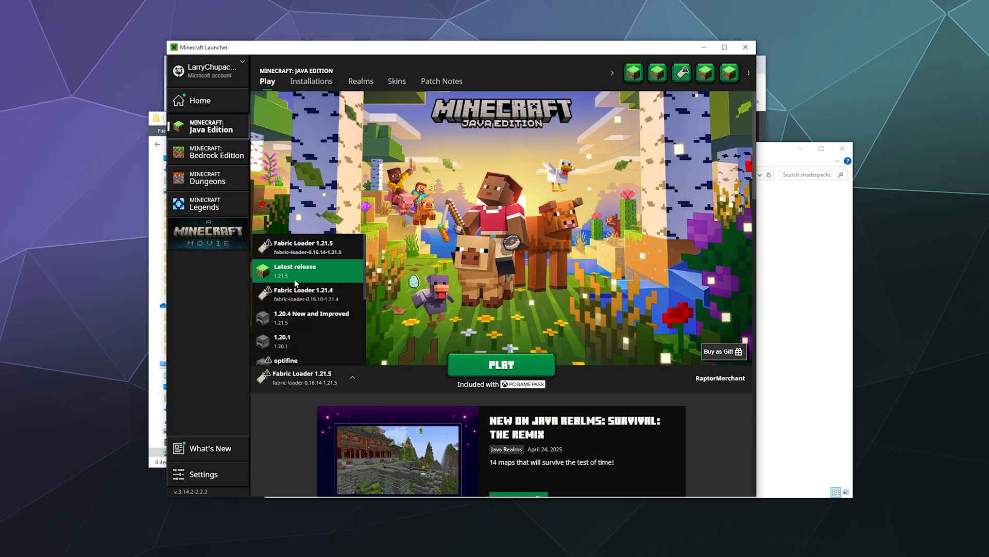
Select the Fabric Loader 1.21.5 installation in the launcher's version dropdown.
{"action": "left_click", "coordinate": [302, 377]}
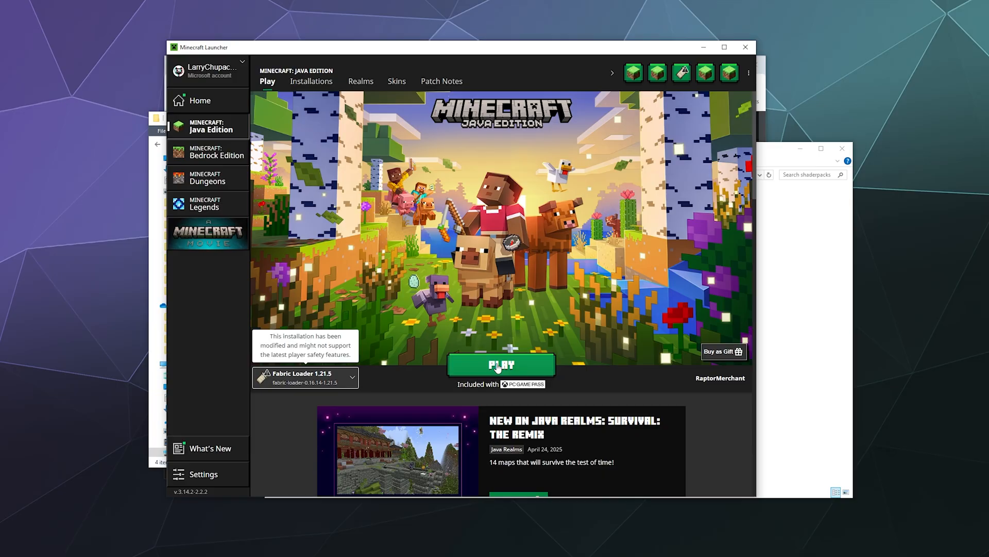
Accept the modified-installation risks warning and launch Fabric 1.21.5 into a singleplayer world.
{"action": "left_click", "coordinate": [501, 365]}
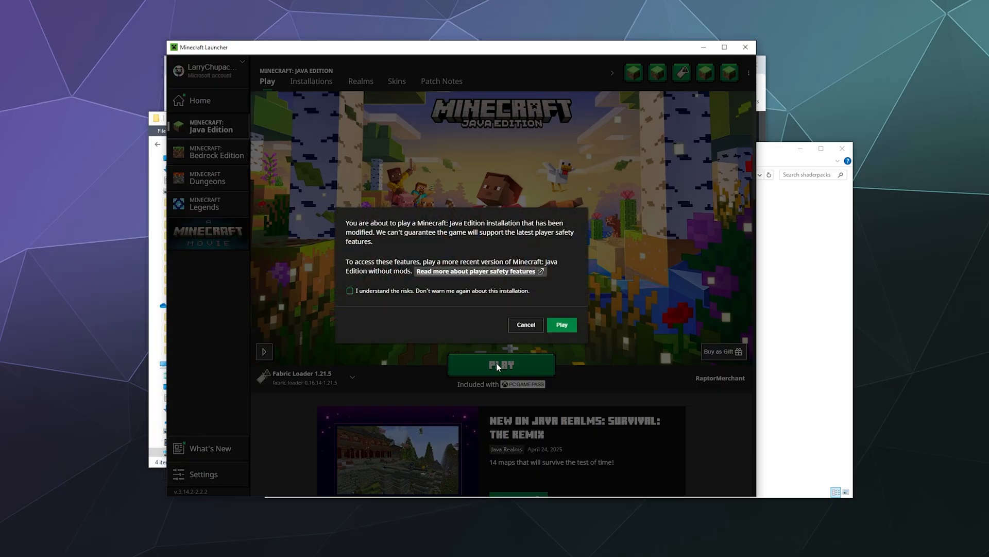
{"action": "mouse_move", "coordinate": [457, 315]}
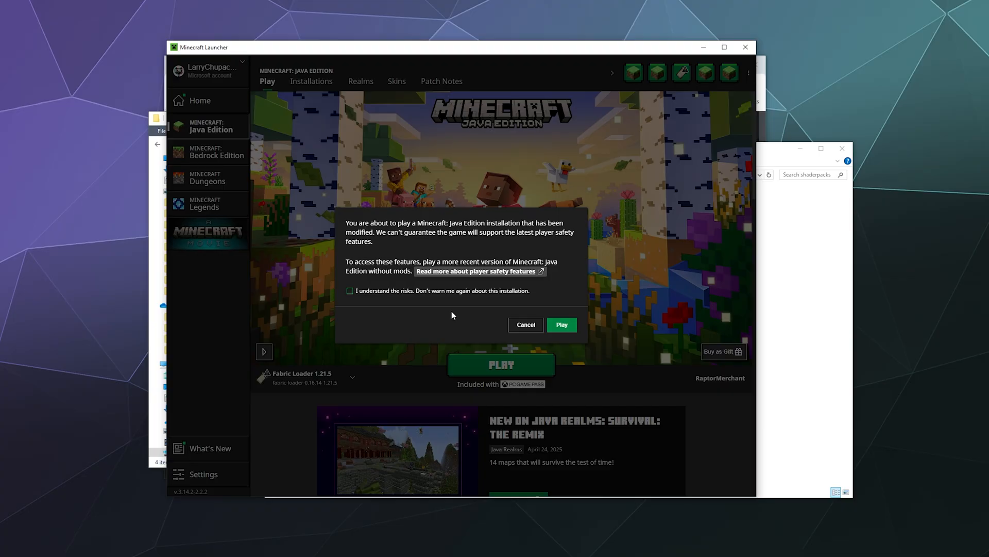
{"action": "left_click", "coordinate": [350, 290]}
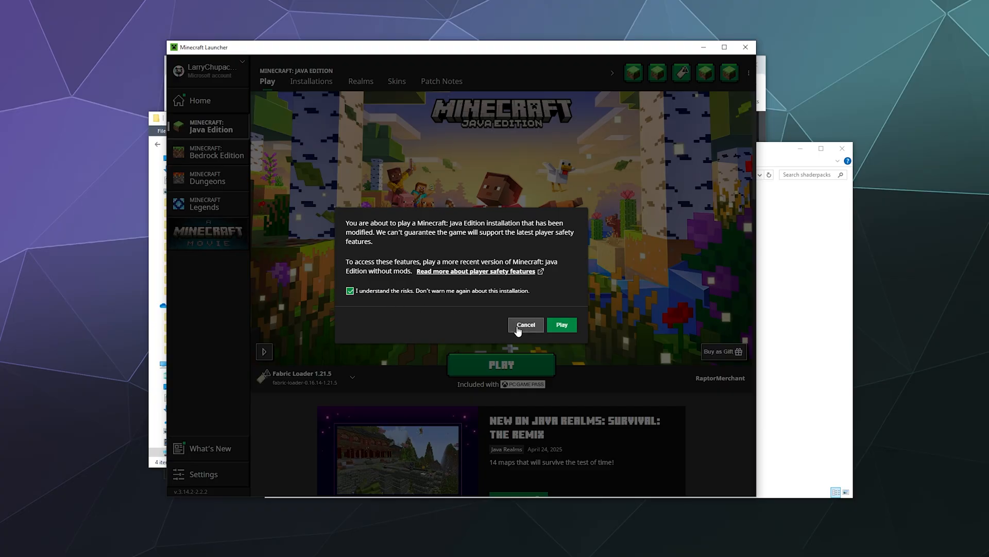
{"action": "left_click", "coordinate": [561, 324]}
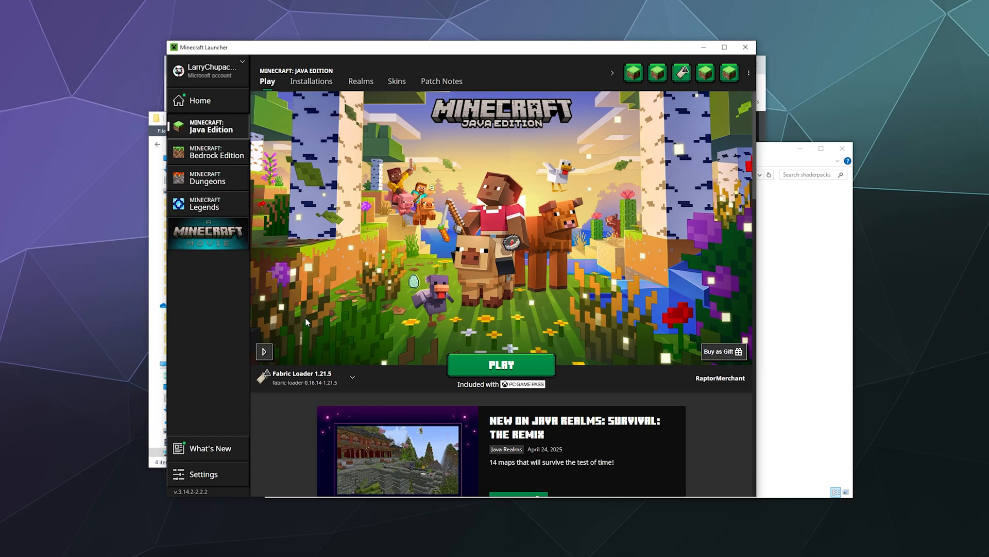
{"action": "left_click", "coordinate": [500, 365]}
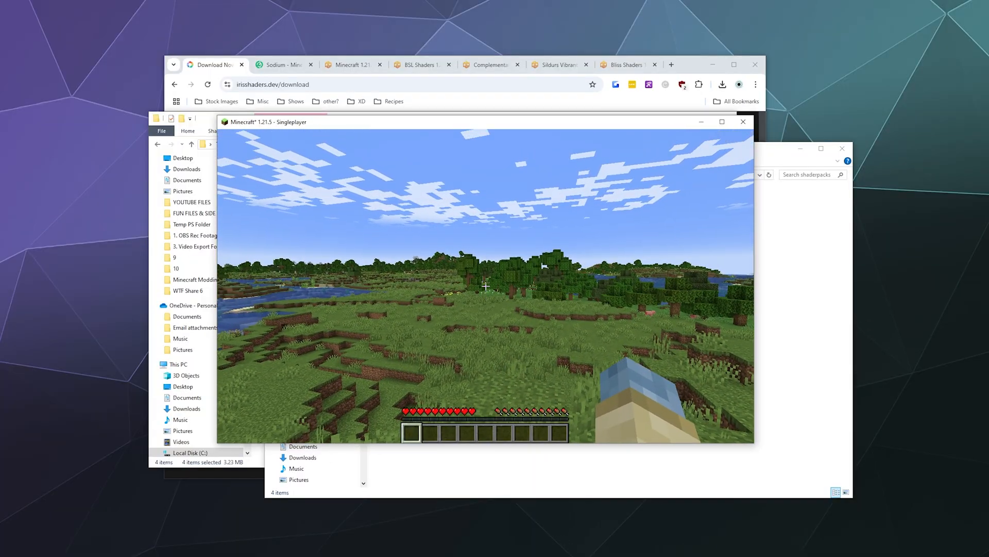
Pause with Escape and reach the Video Settings screen from Options.
{"action": "key", "text": "Escape"}
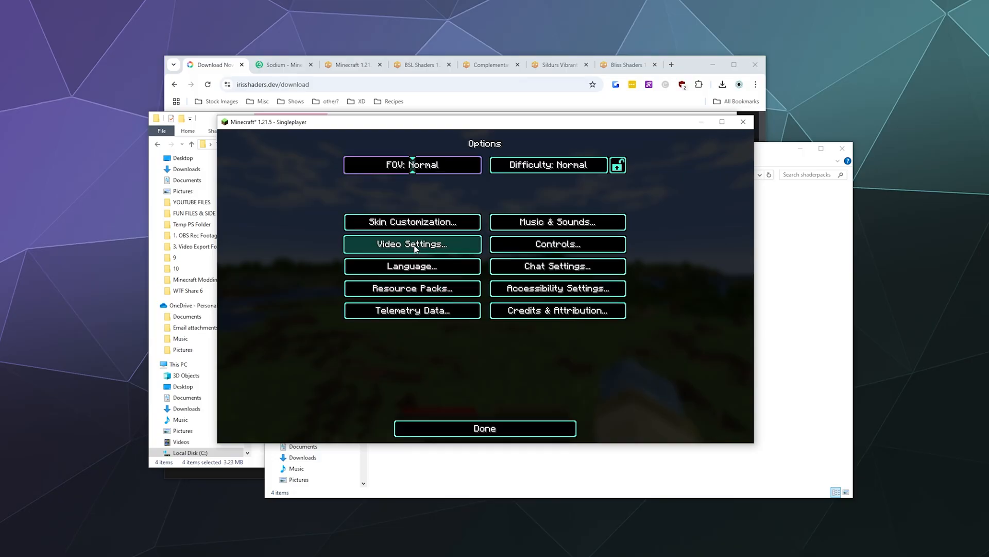
{"action": "left_click", "coordinate": [412, 244]}
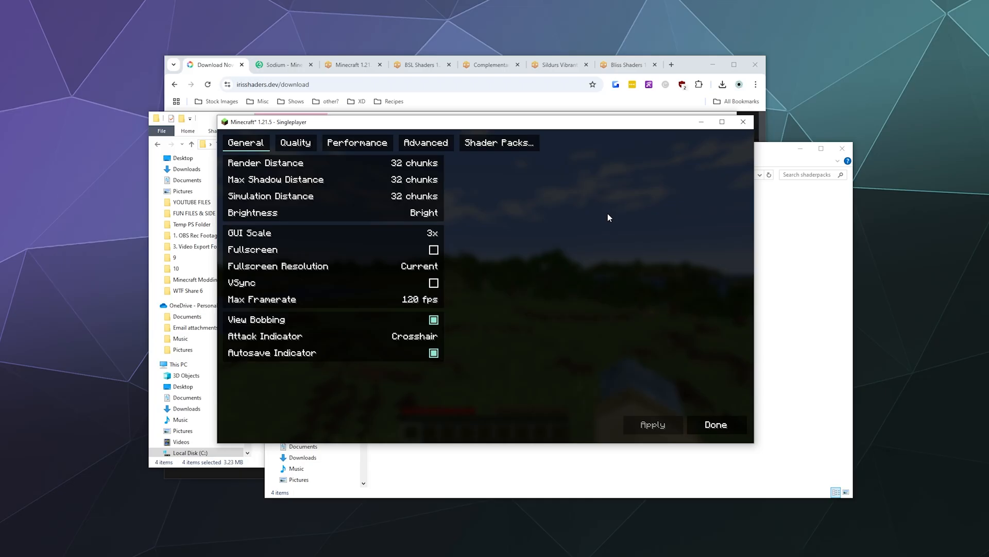
{"action": "mouse_move", "coordinate": [547, 181]}
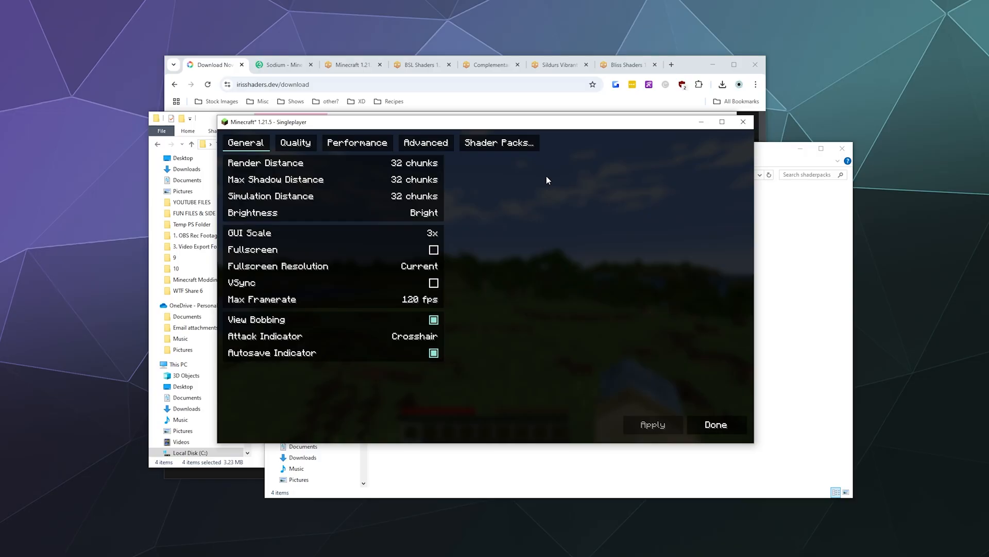
Choose Bliss_v2.0.4_(Chocapic13_Shaders_edit).zip in Shader Packs and apply it.
{"action": "left_click", "coordinate": [499, 143]}
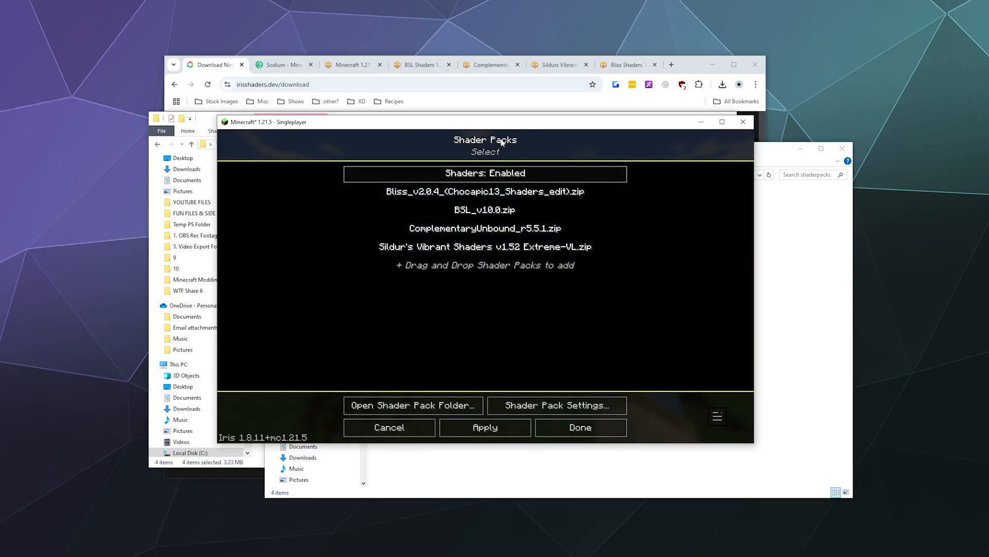
{"action": "mouse_move", "coordinate": [674, 187]}
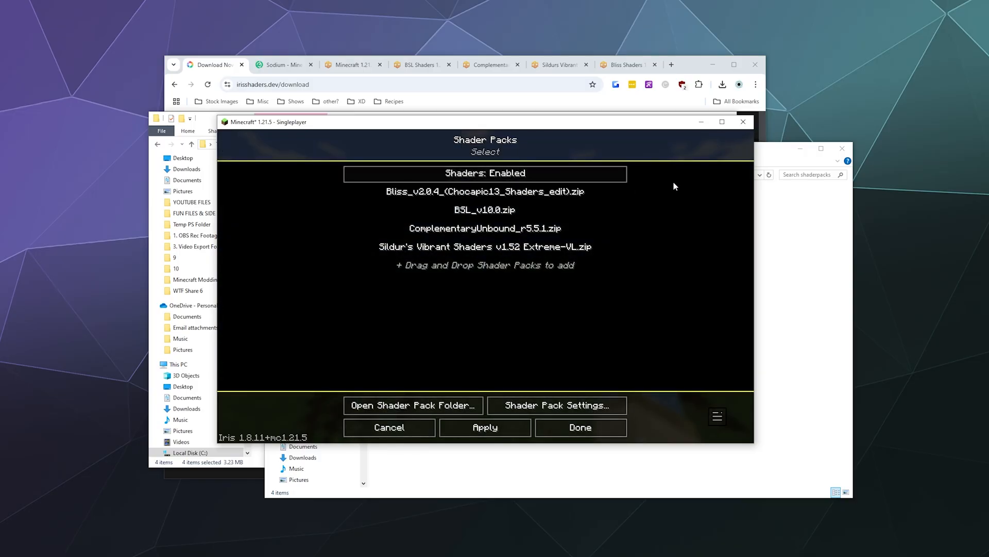
{"action": "mouse_move", "coordinate": [666, 206]}
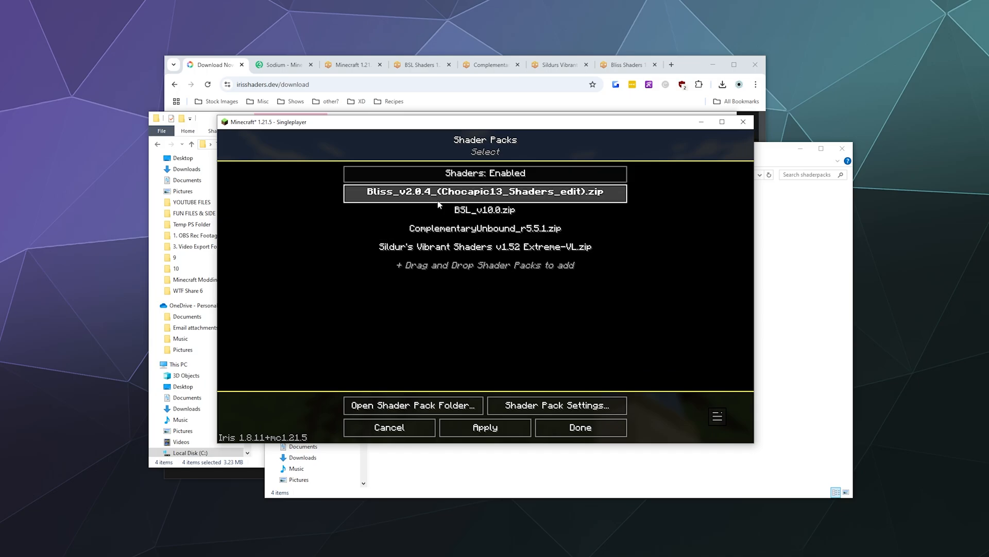
{"action": "left_click", "coordinate": [484, 229]}
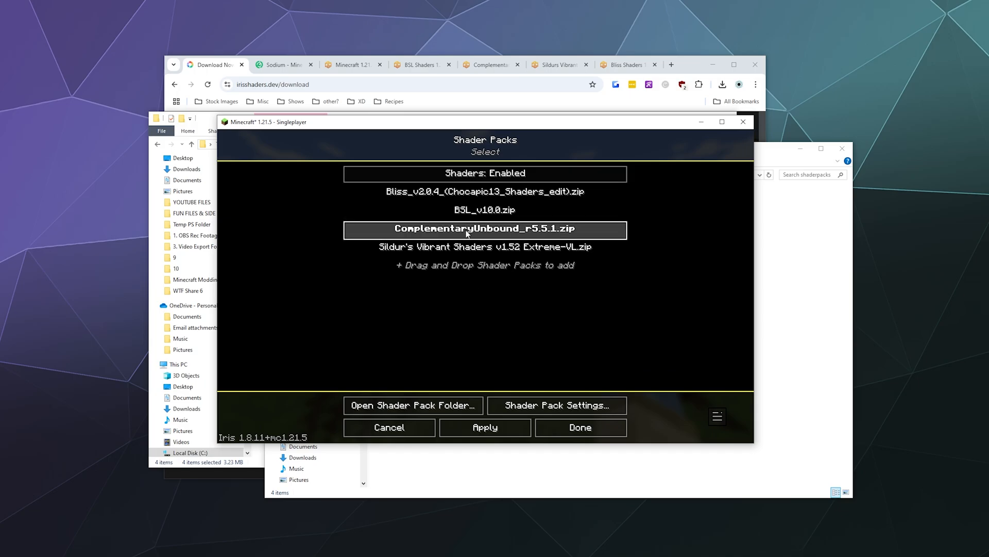
{"action": "left_click", "coordinate": [484, 247]}
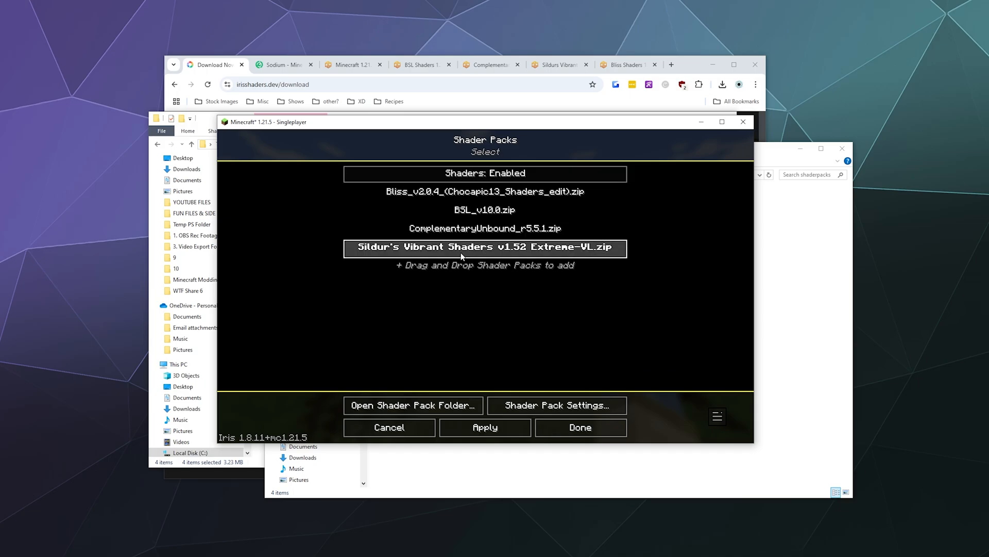
{"action": "left_click", "coordinate": [485, 192]}
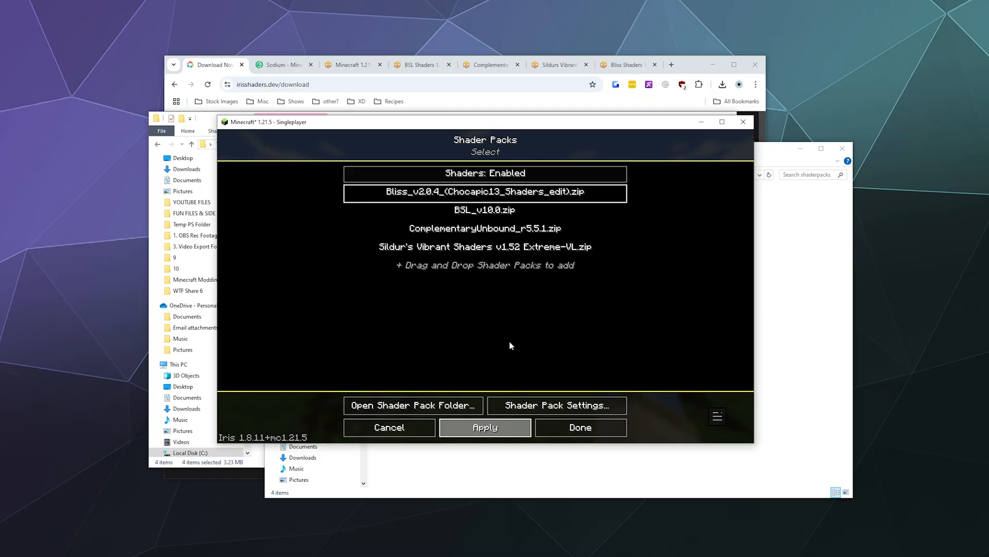
{"action": "left_click", "coordinate": [485, 193]}
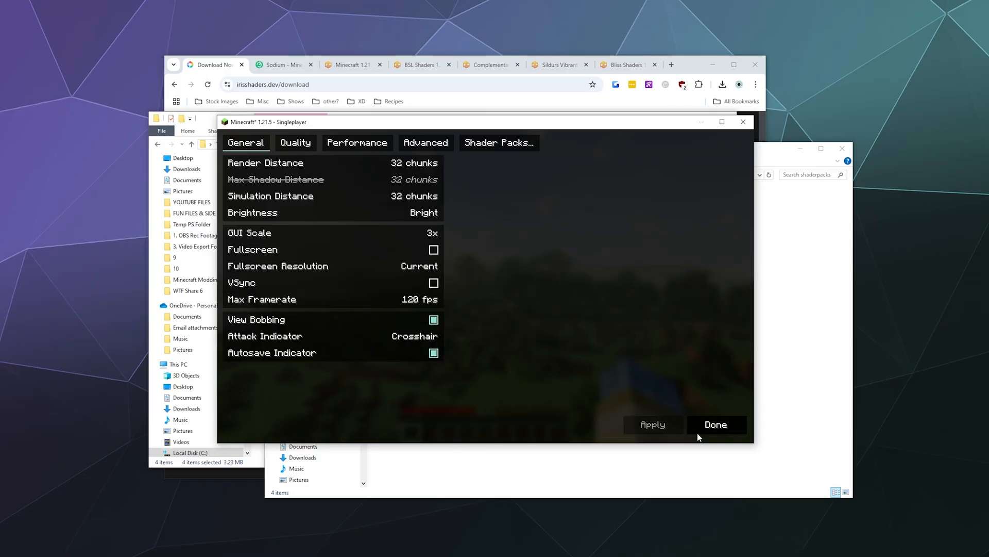
Return to the world to view it with Bliss shaders, then pause again.
{"action": "left_click", "coordinate": [716, 424]}
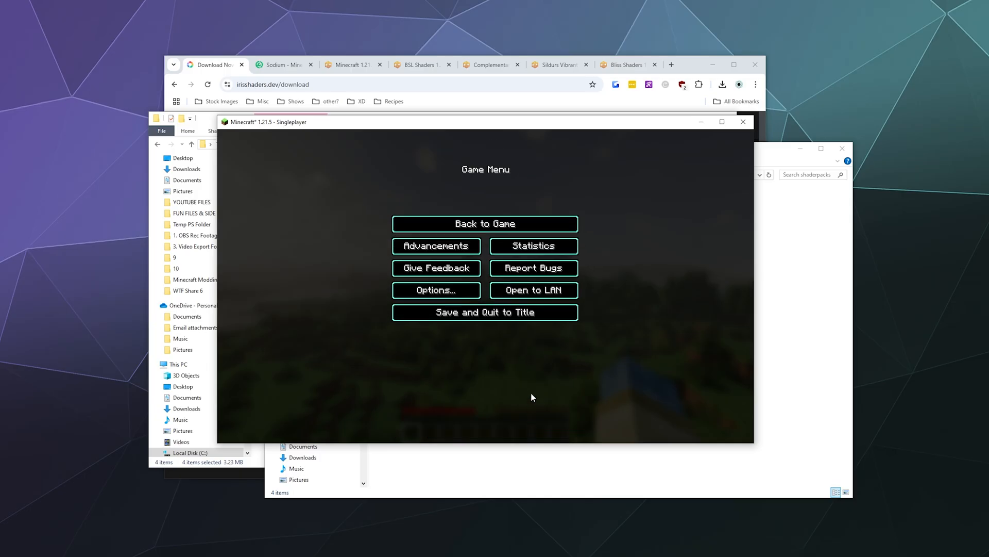
{"action": "left_click", "coordinate": [484, 224]}
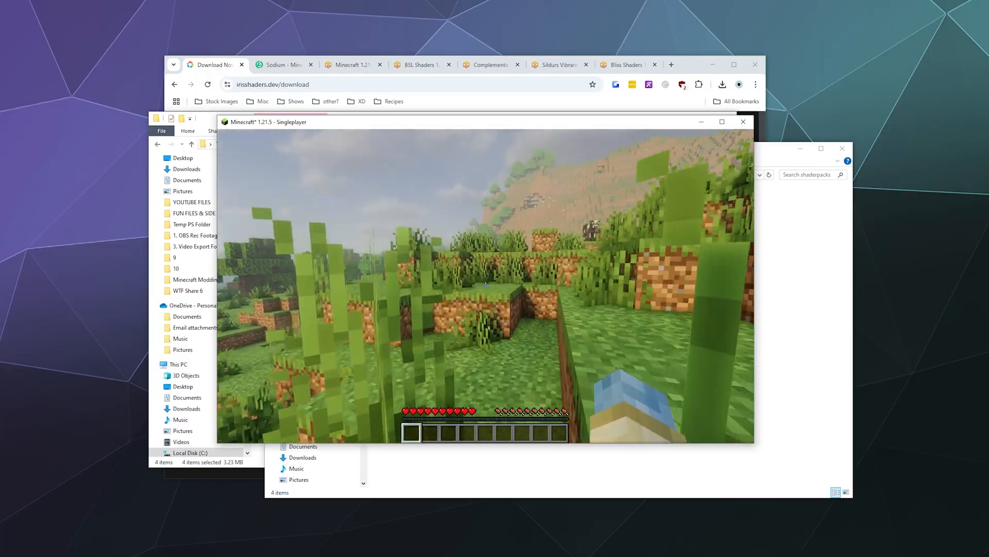
{"action": "mouse_move", "coordinate": [485, 284]}
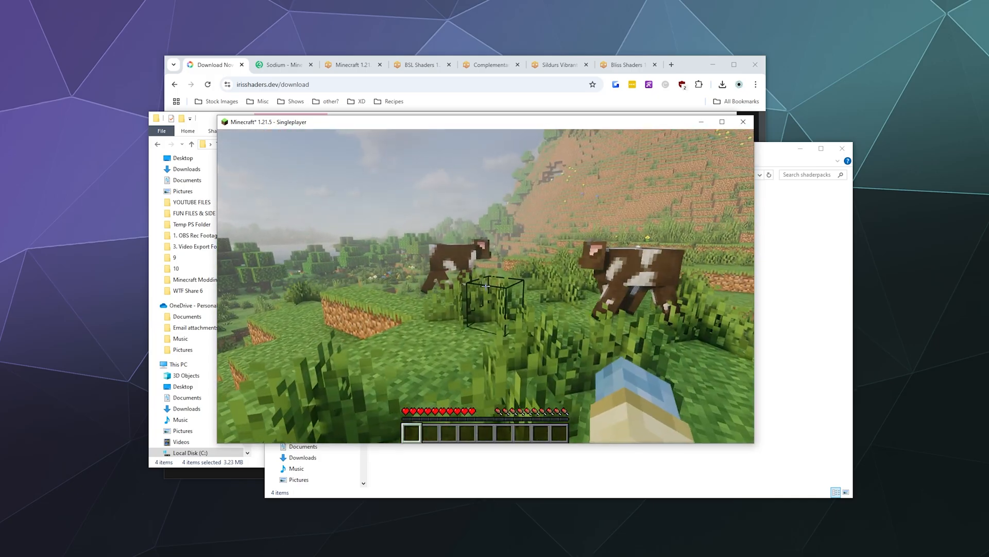
{"action": "key", "text": "Escape"}
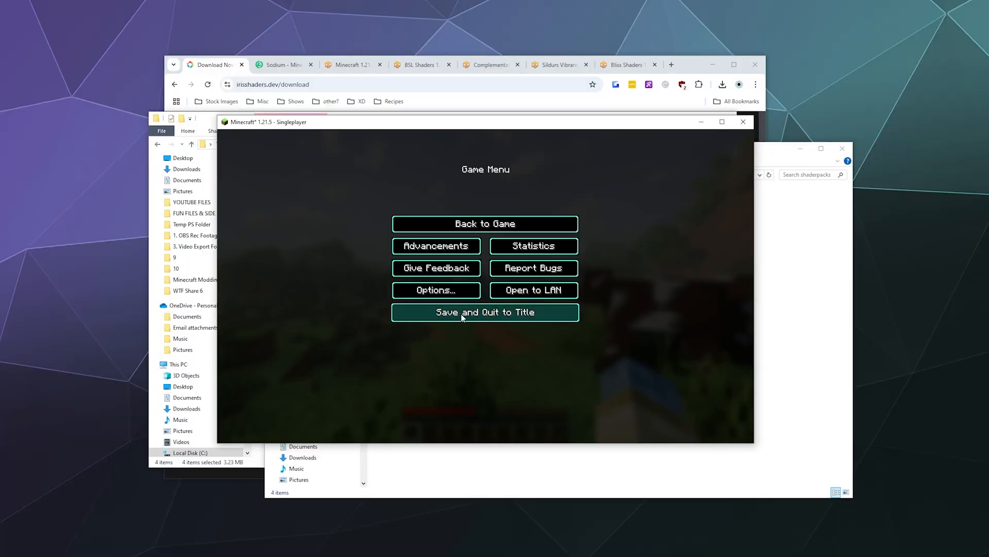
Apply ComplementaryUnbound_r5.5.1.zip as the shader pack and return to the shaded world.
{"action": "left_click", "coordinate": [435, 290]}
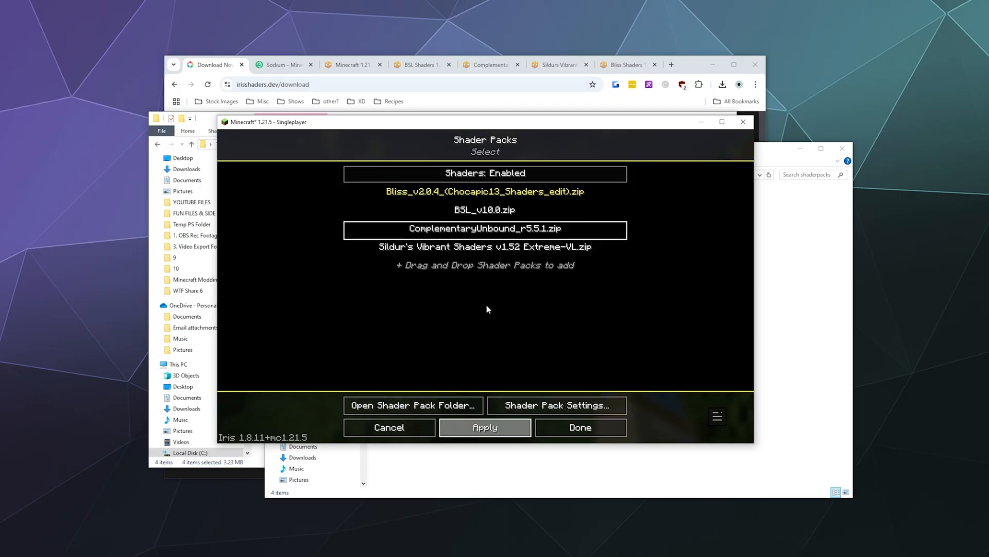
{"action": "mouse_move", "coordinate": [429, 238]}
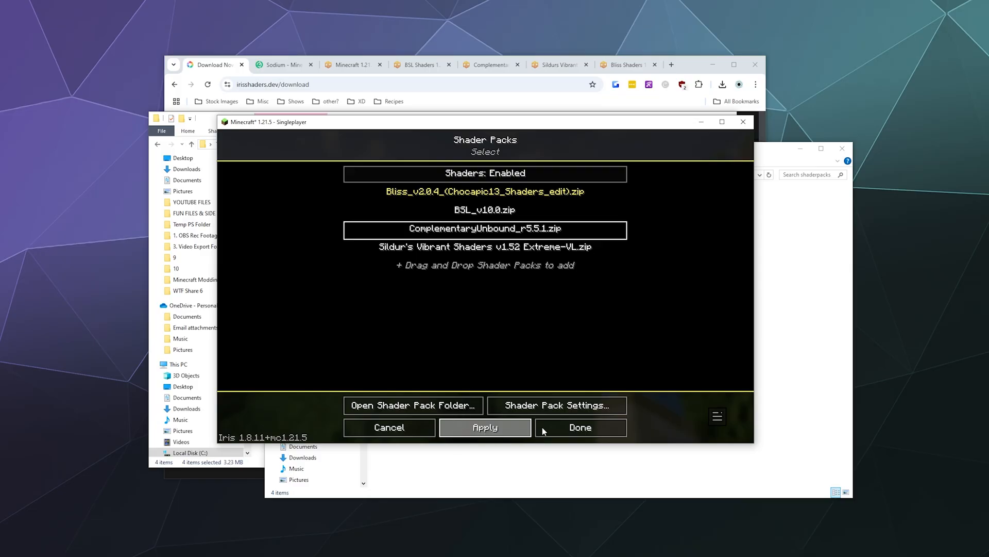
{"action": "left_click", "coordinate": [579, 427]}
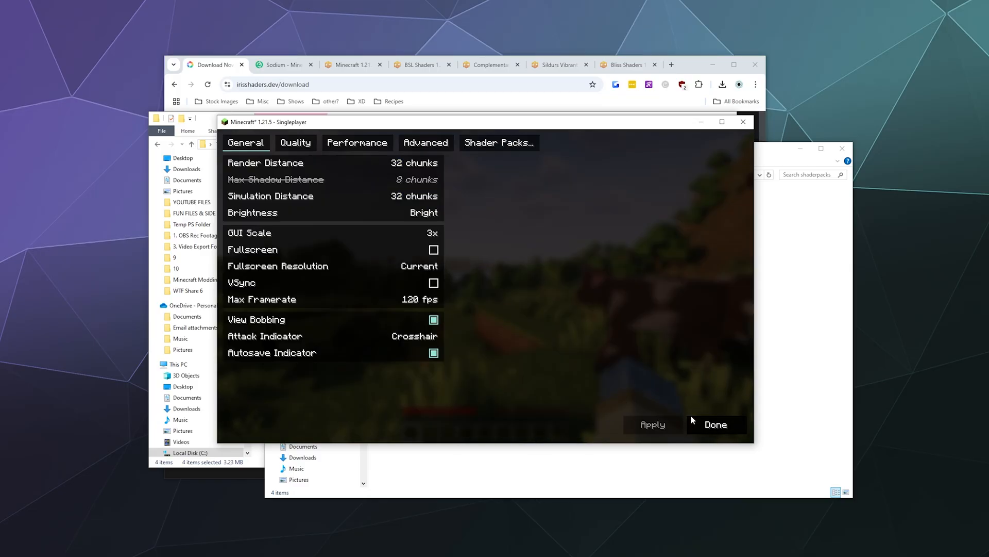
{"action": "left_click", "coordinate": [715, 423]}
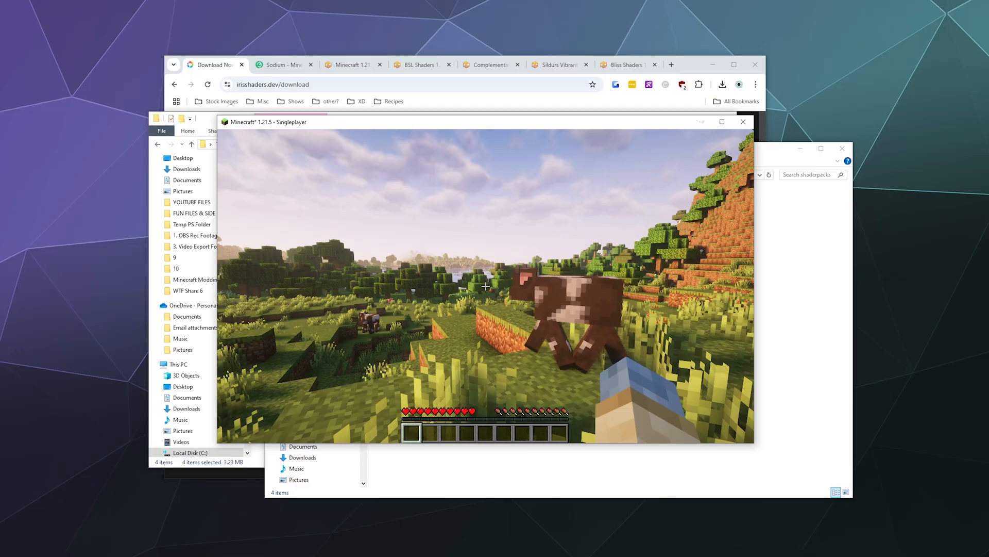